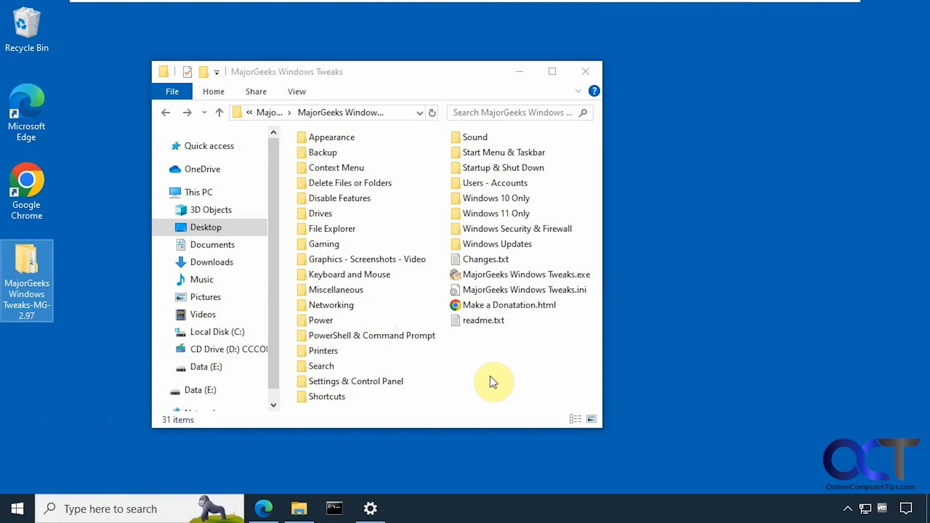
{"action": "mouse_move", "coordinate": [524, 274]}
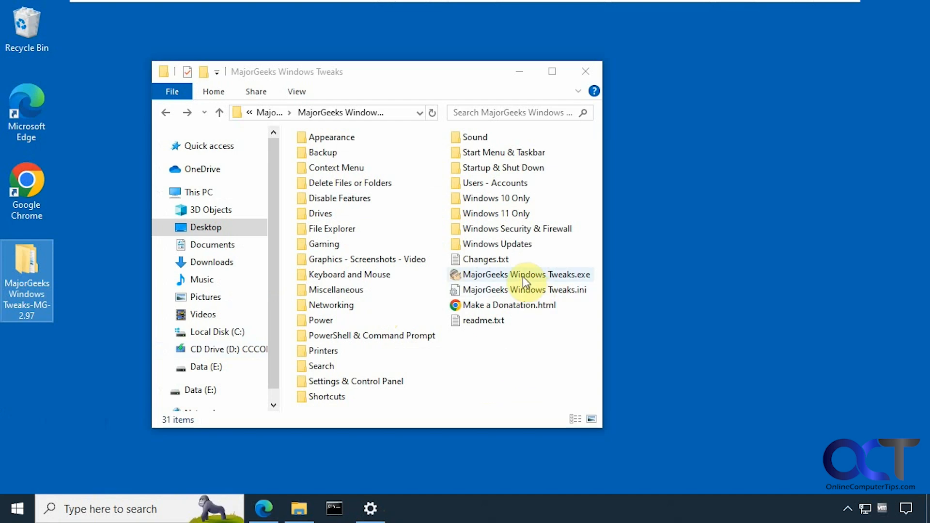
{"action": "mouse_move", "coordinate": [476, 370]}
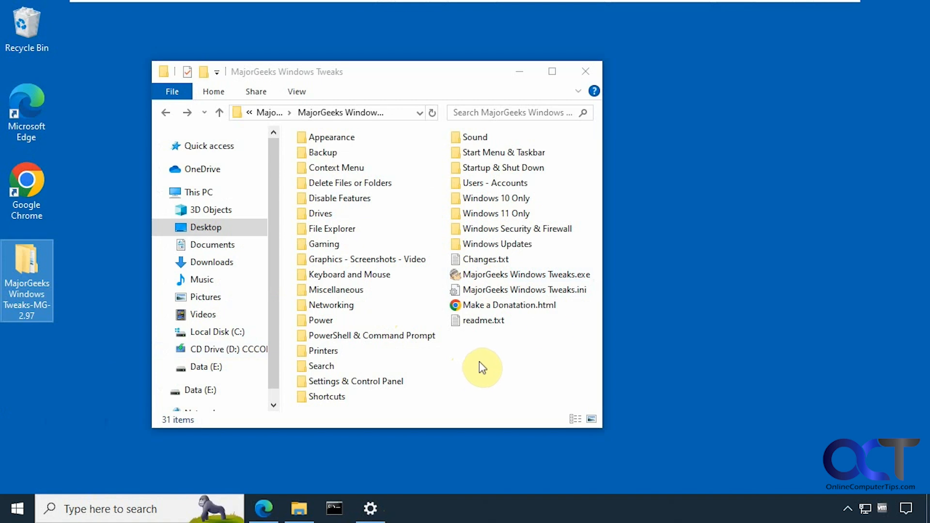
{"action": "mouse_move", "coordinate": [498, 388]}
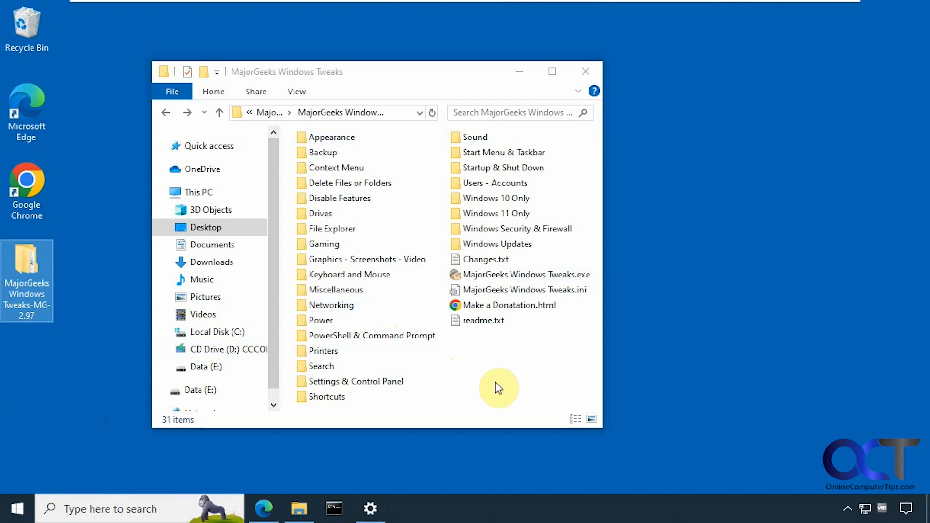
{"action": "mouse_move", "coordinate": [487, 374]}
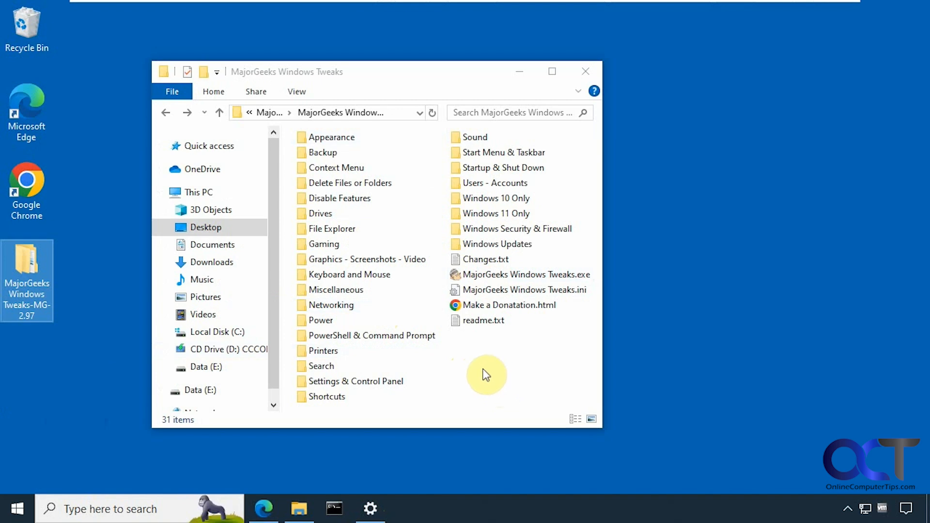
{"action": "mouse_move", "coordinate": [478, 379]}
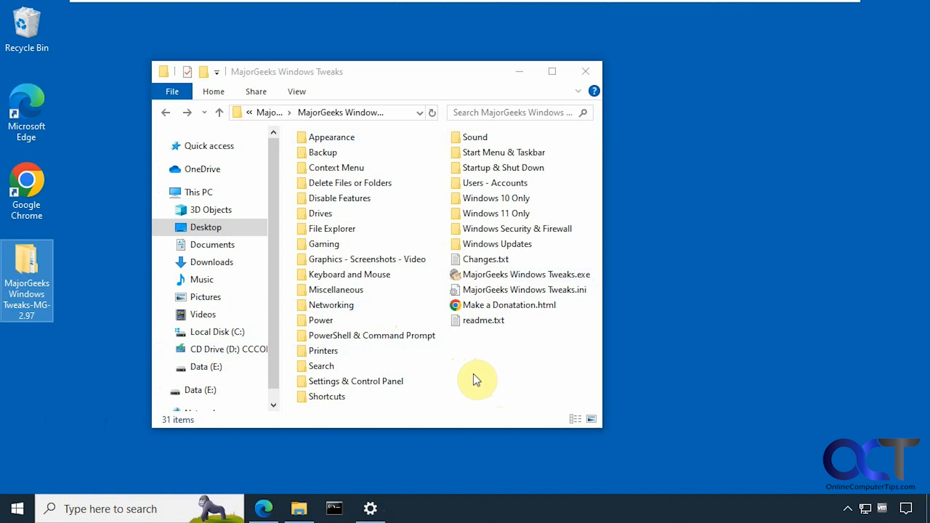
{"action": "mouse_move", "coordinate": [459, 394]}
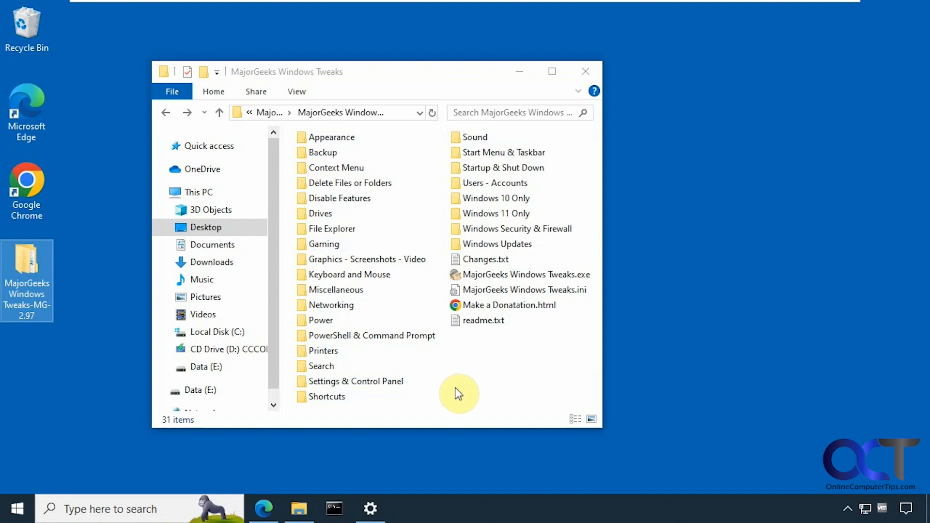
{"action": "mouse_move", "coordinate": [524, 289]}
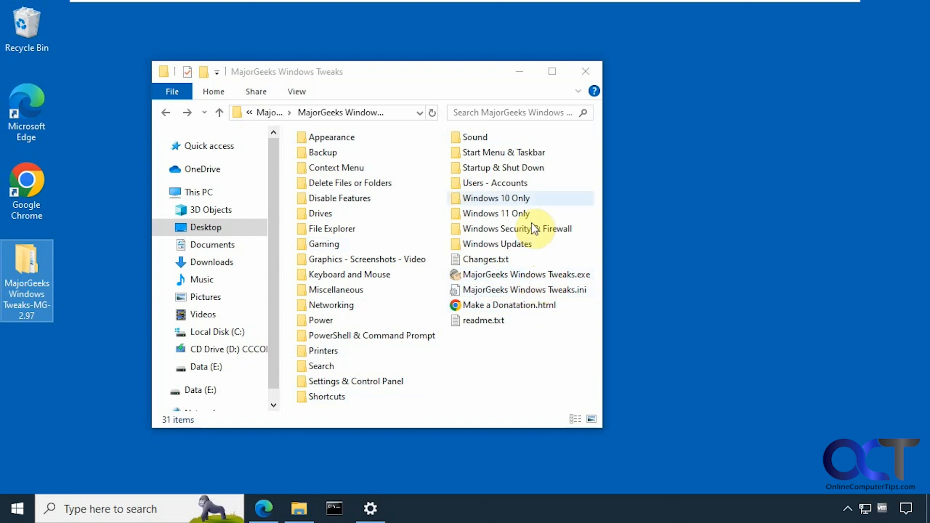
{"action": "mouse_move", "coordinate": [346, 270]}
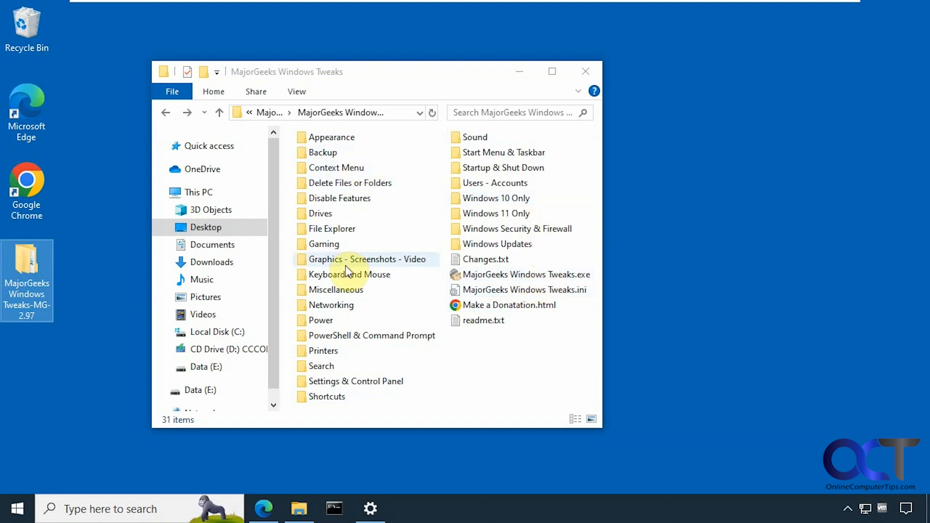
- Open the Gaming folder, then navigate back to the main tweaks folder
{"action": "left_click", "coordinate": [323, 243]}
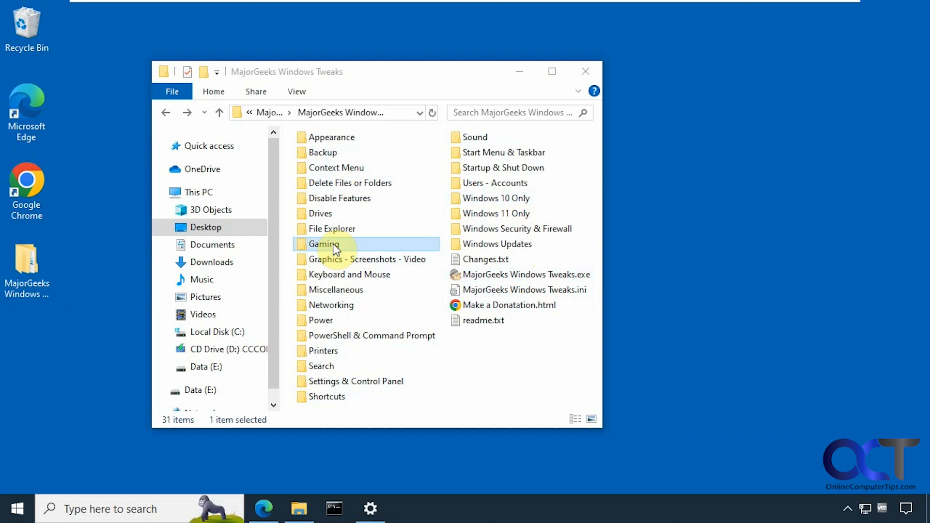
{"action": "double_click", "coordinate": [323, 244]}
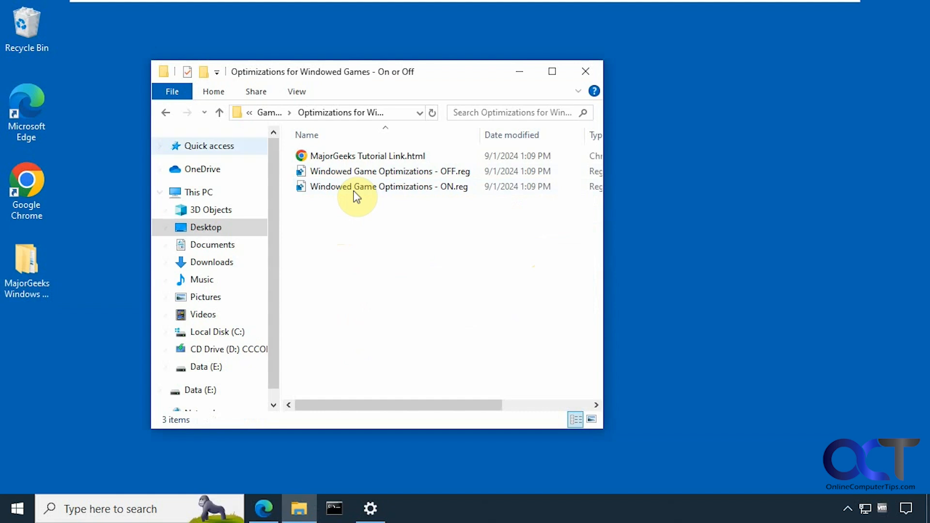
{"action": "left_click", "coordinate": [166, 113]}
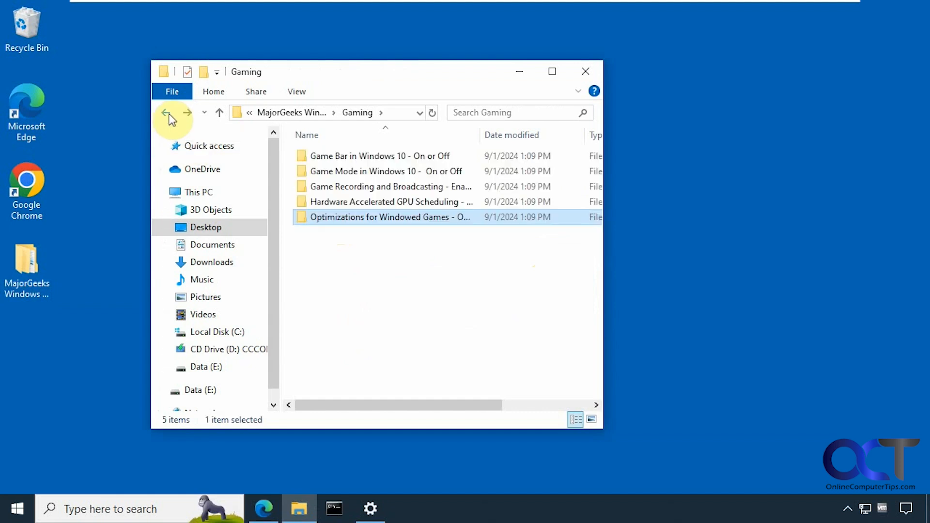
{"action": "left_click", "coordinate": [172, 113]}
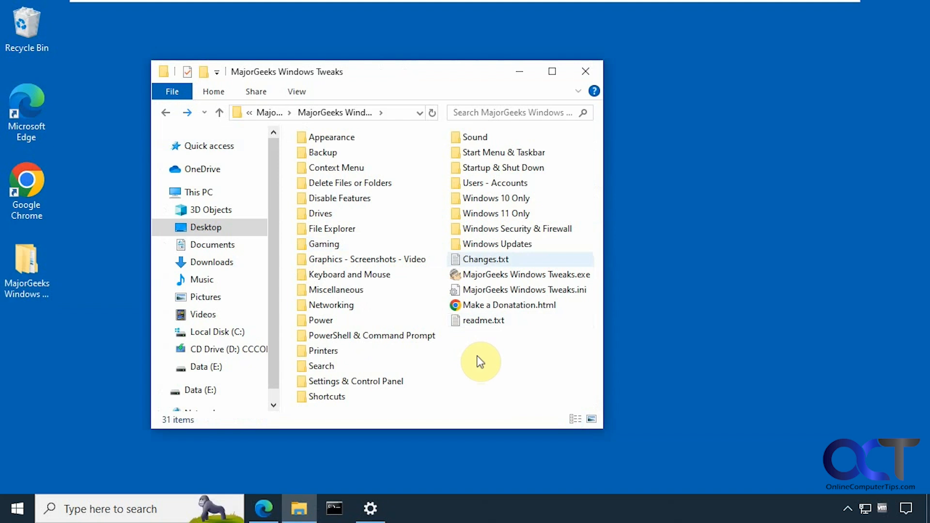
{"action": "mouse_move", "coordinate": [480, 228]}
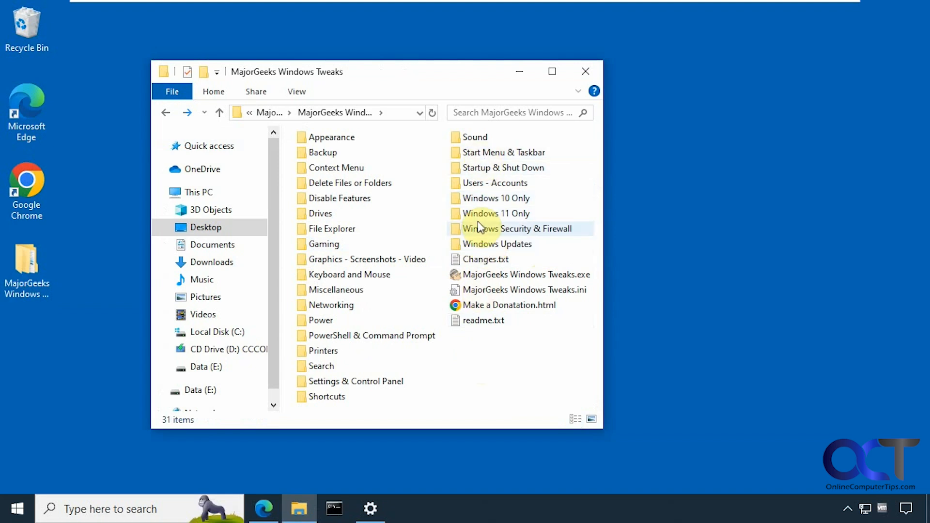
- Launch MajorGeeks Windows Tweaks.exe and answer No to the backup tutorial offer
{"action": "left_click", "coordinate": [524, 274]}
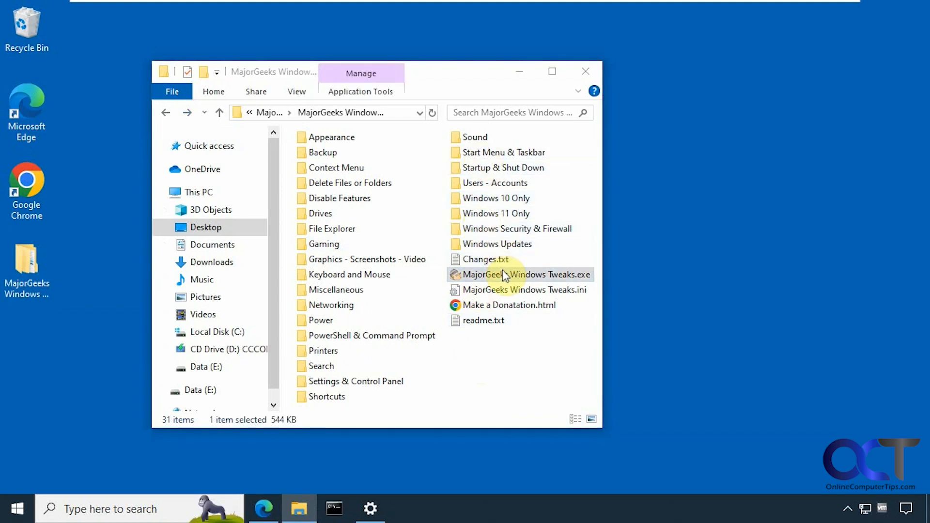
{"action": "double_click", "coordinate": [523, 274]}
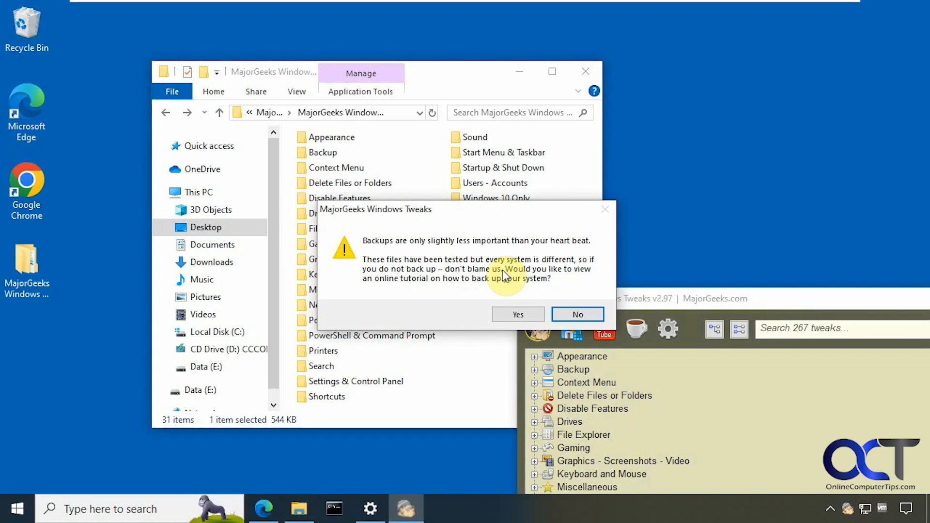
{"action": "mouse_move", "coordinate": [475, 275]}
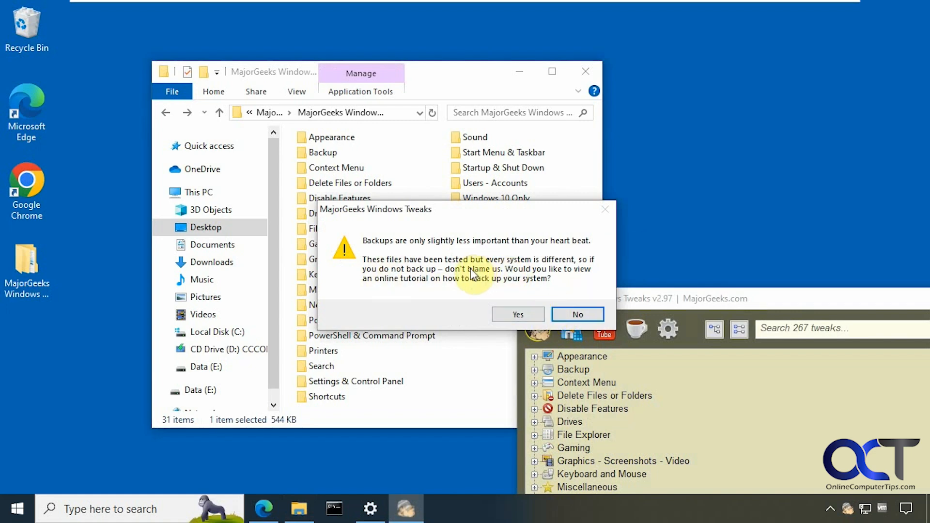
{"action": "mouse_move", "coordinate": [465, 276]}
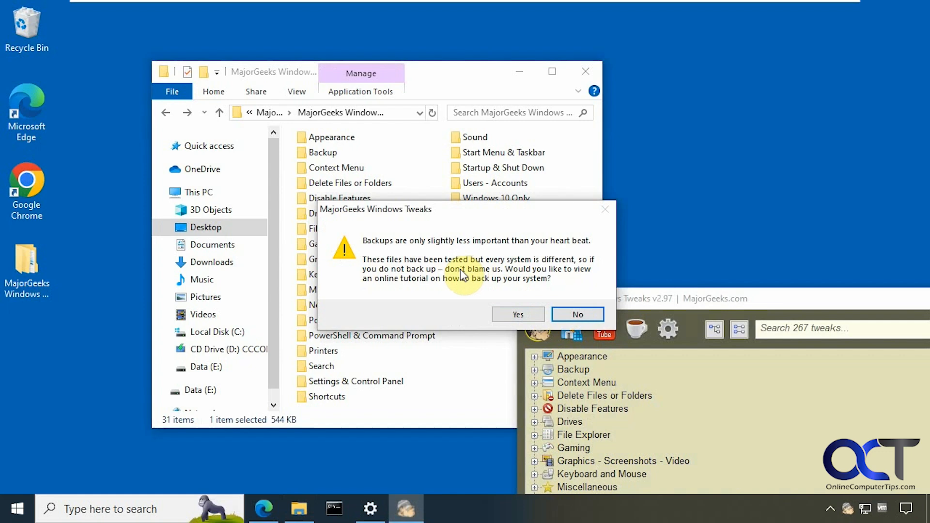
{"action": "mouse_move", "coordinate": [562, 307]}
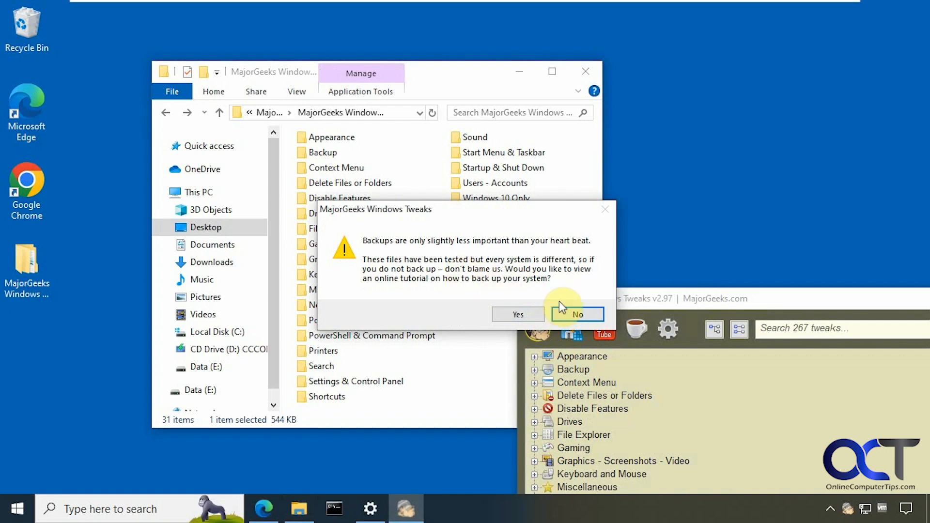
{"action": "left_click", "coordinate": [576, 315]}
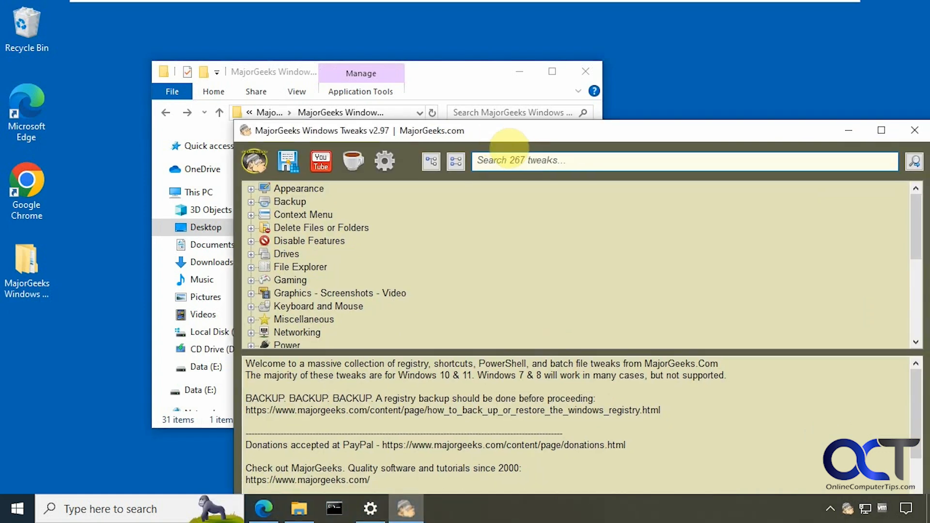
- Maximize the MajorGeeks Windows Tweaks window
{"action": "left_click", "coordinate": [881, 129]}
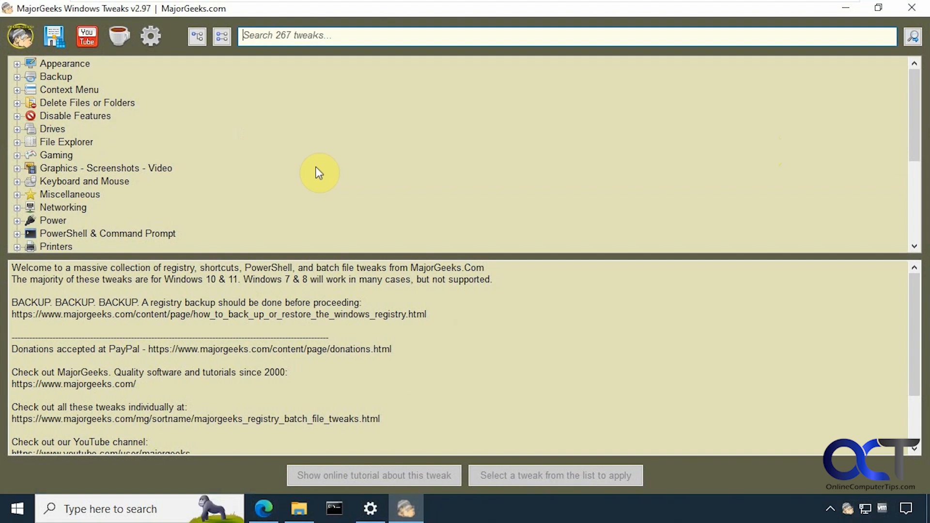
{"action": "mouse_move", "coordinate": [21, 36]}
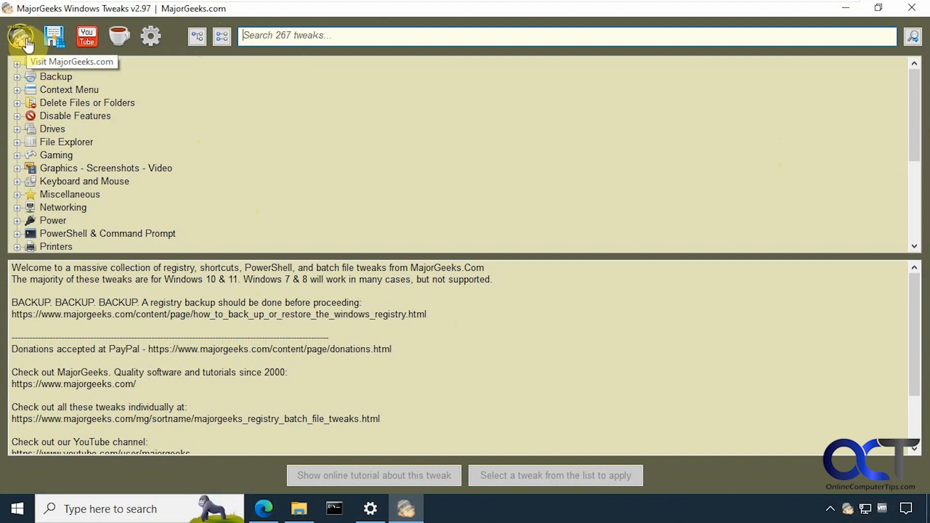
{"action": "mouse_move", "coordinate": [54, 44]}
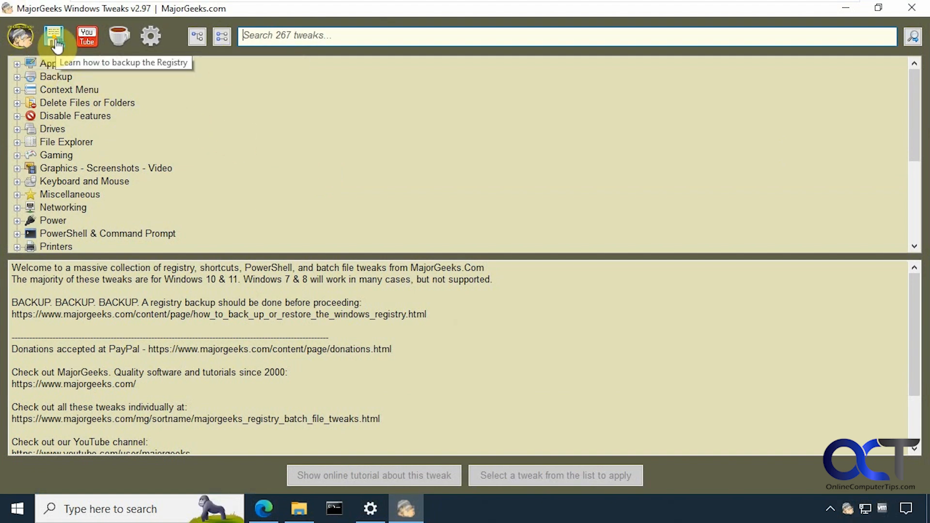
{"action": "mouse_move", "coordinate": [86, 37]}
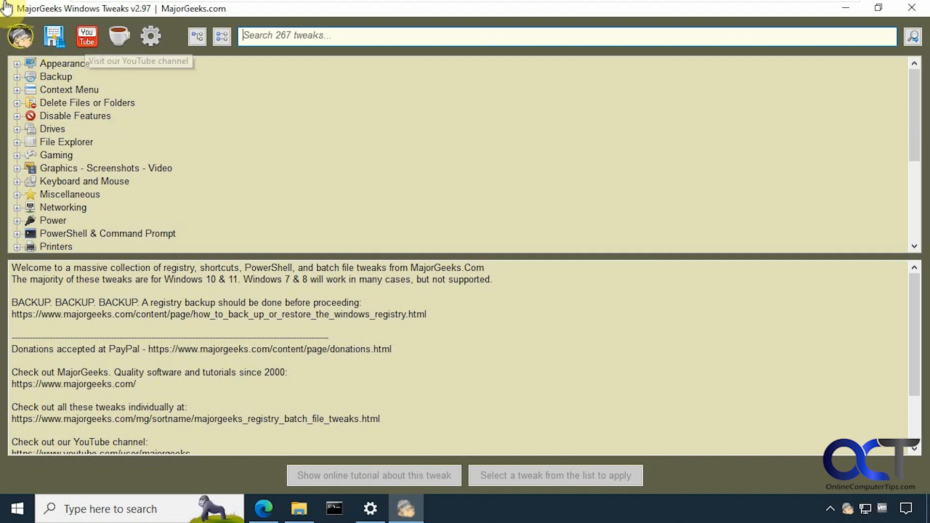
{"action": "mouse_move", "coordinate": [120, 37]}
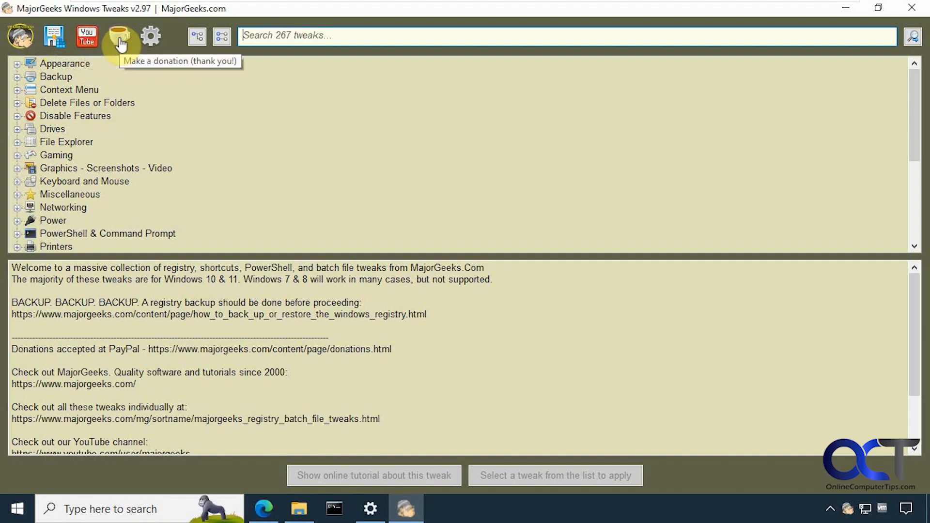
- In Settings, untick automatic start with Windows and the backup reminder, then close
{"action": "left_click", "coordinate": [150, 35]}
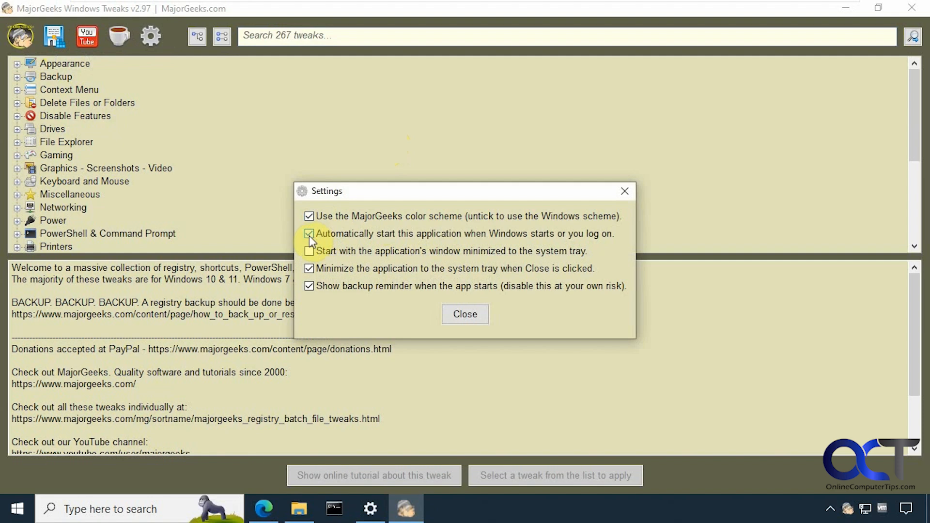
{"action": "left_click", "coordinate": [308, 233]}
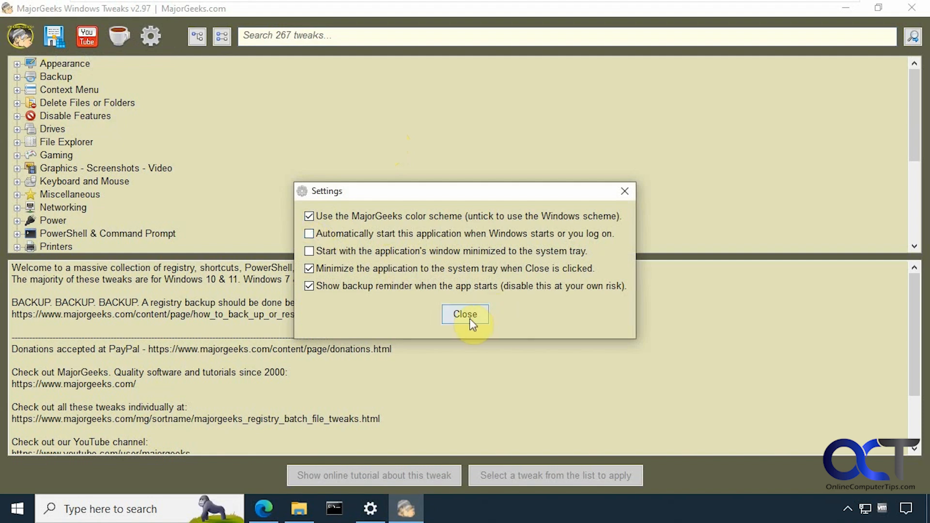
{"action": "left_click", "coordinate": [309, 286]}
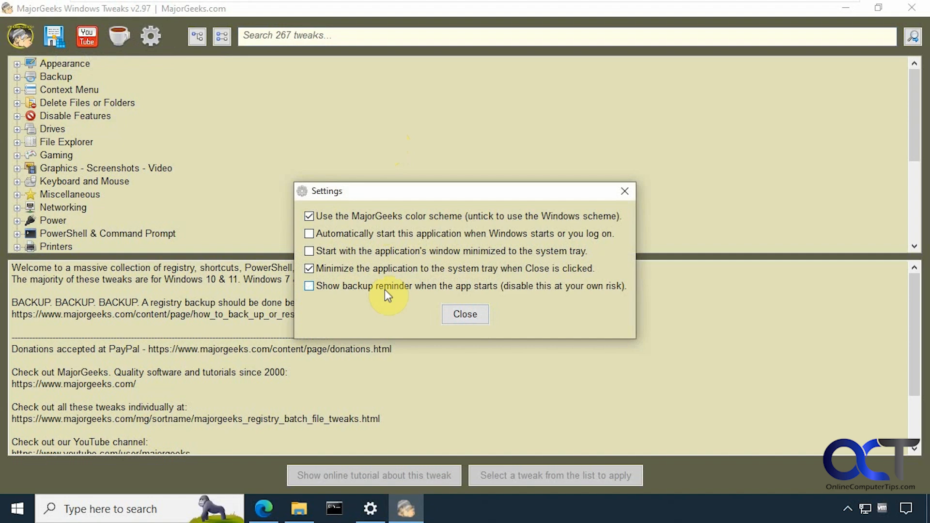
{"action": "left_click", "coordinate": [464, 314]}
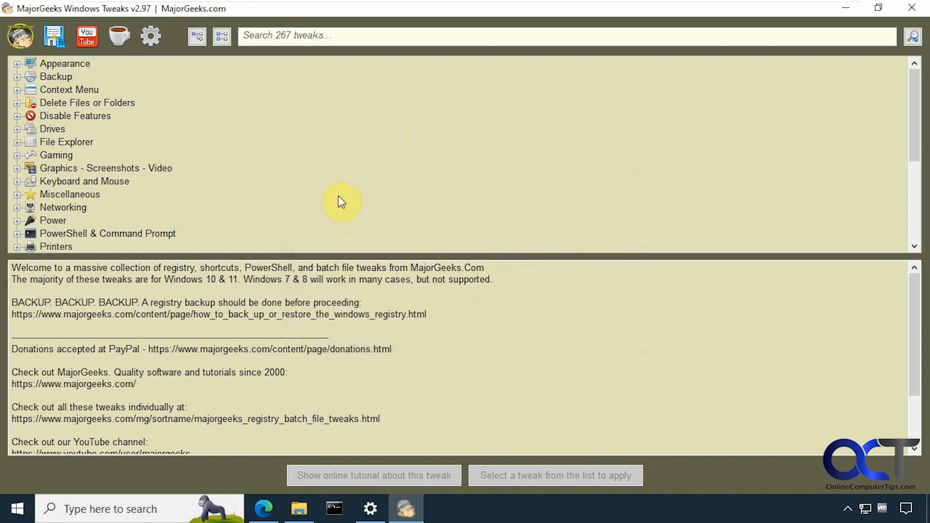
{"action": "mouse_move", "coordinate": [343, 216]}
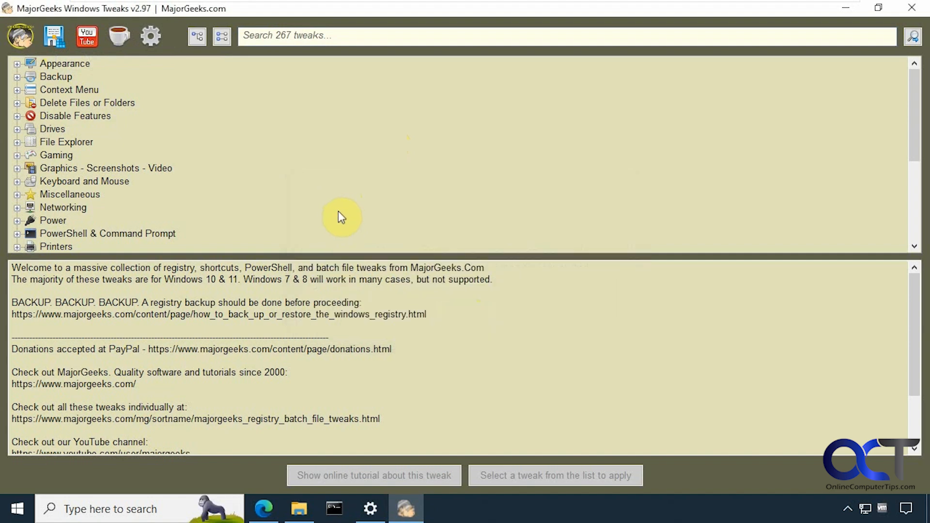
{"action": "mouse_move", "coordinate": [48, 132]}
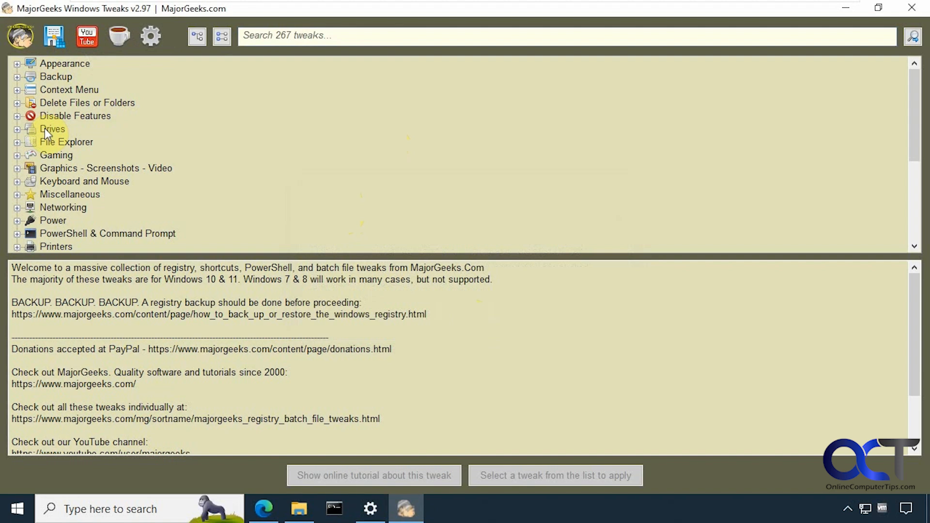
{"action": "mouse_move", "coordinate": [299, 501]}
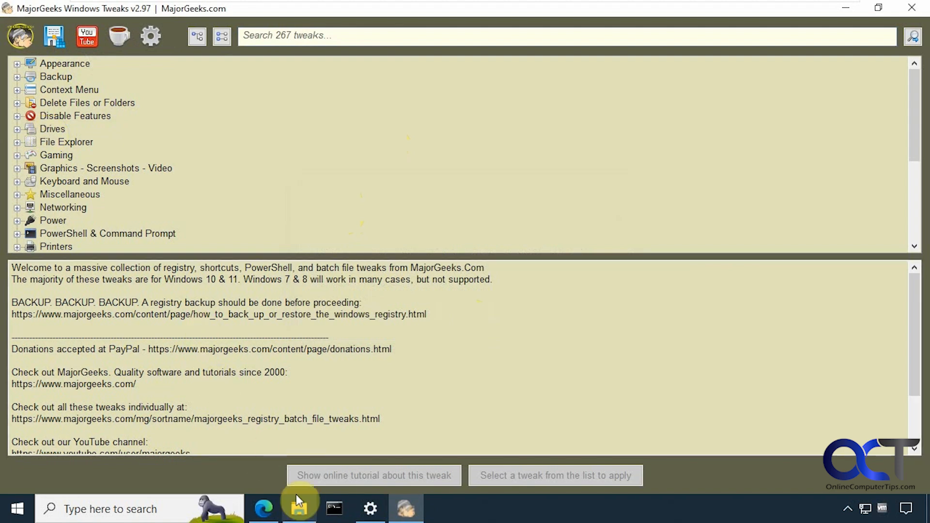
{"action": "left_click", "coordinate": [298, 507]}
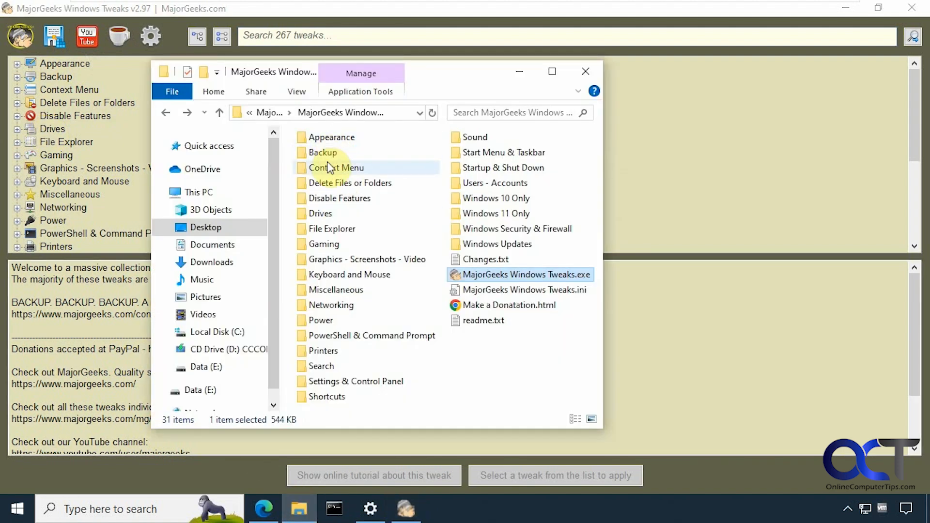
{"action": "left_click", "coordinate": [583, 72]}
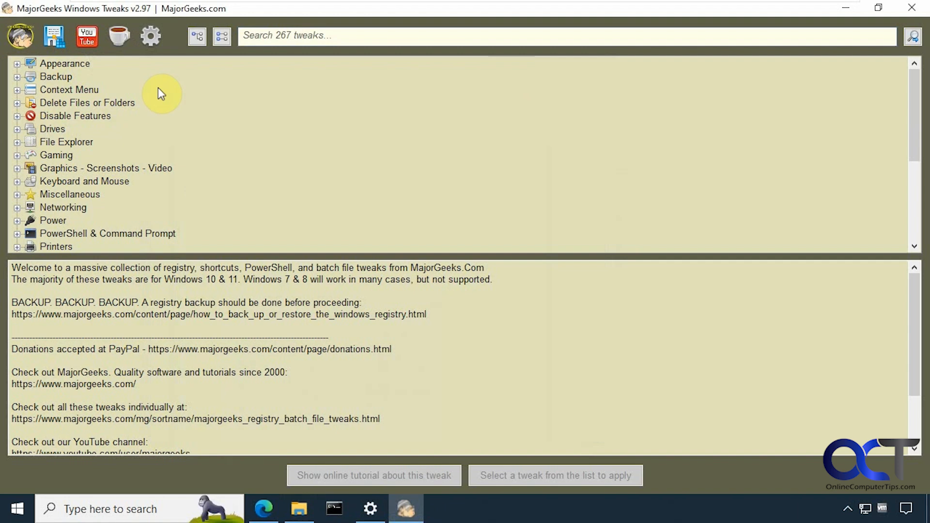
- Browse Appearance, expanding and collapsing Accent Color History and bing discover button tweaks
{"action": "left_click", "coordinate": [18, 63]}
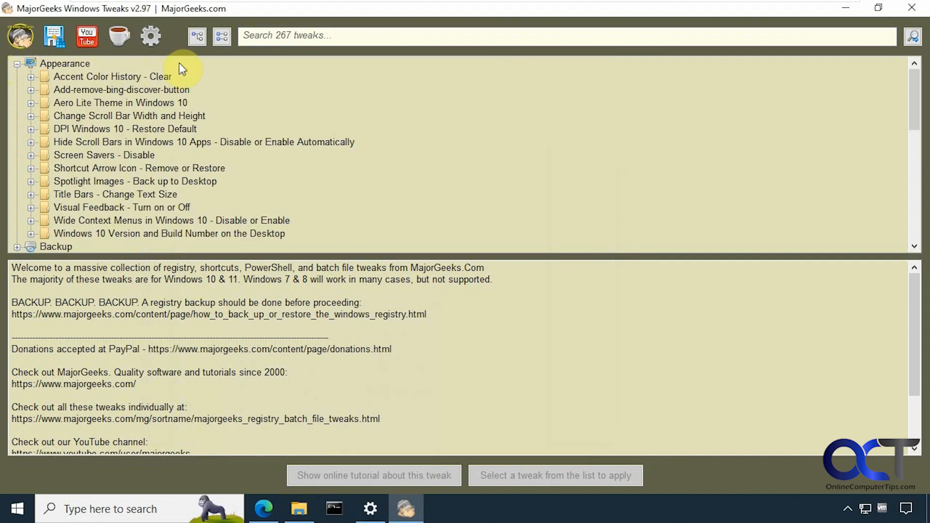
{"action": "mouse_move", "coordinate": [139, 70]}
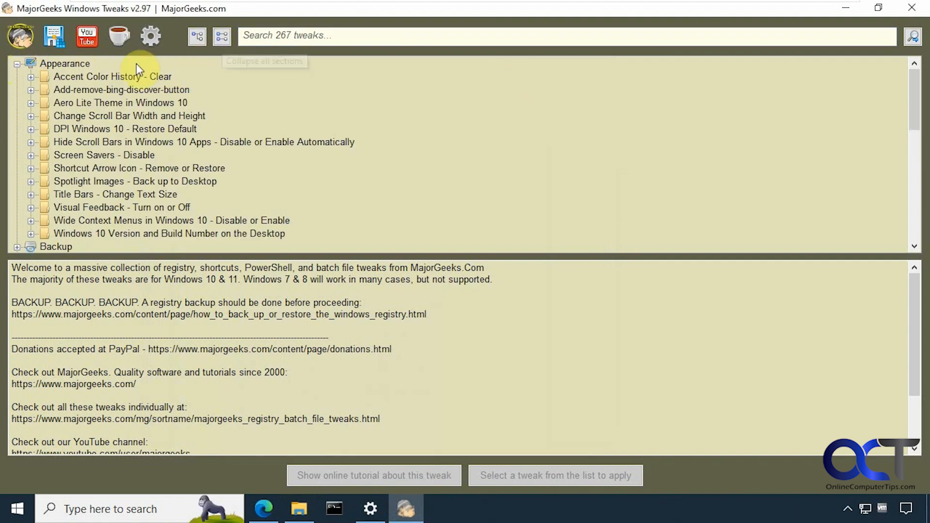
{"action": "left_click", "coordinate": [31, 77]}
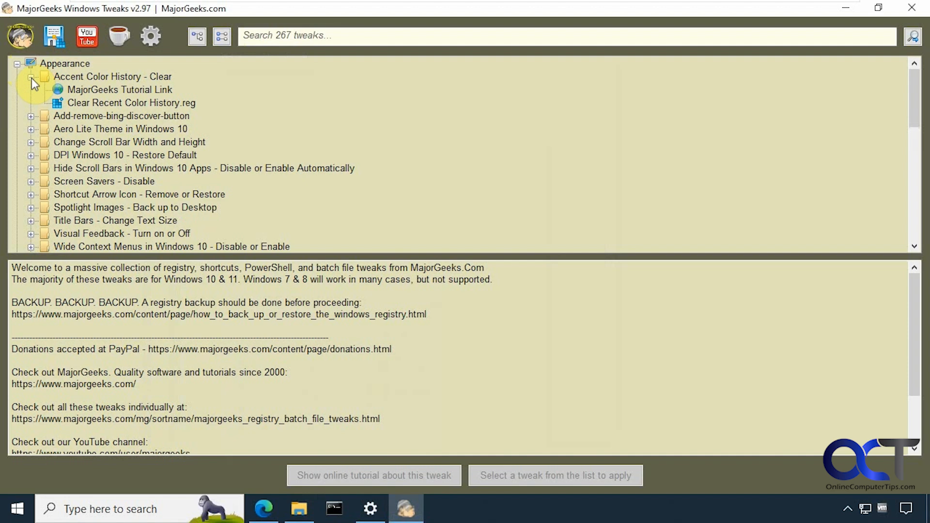
{"action": "left_click", "coordinate": [31, 116]}
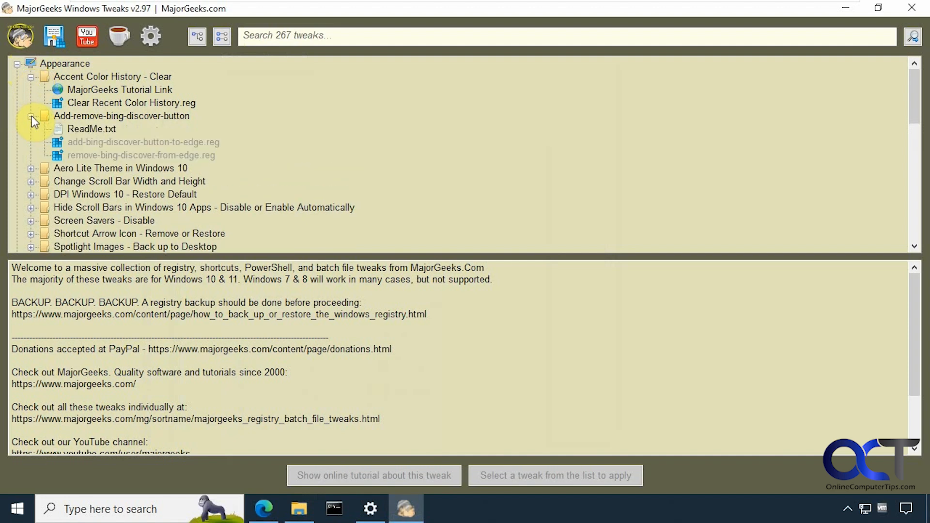
{"action": "mouse_move", "coordinate": [115, 92]}
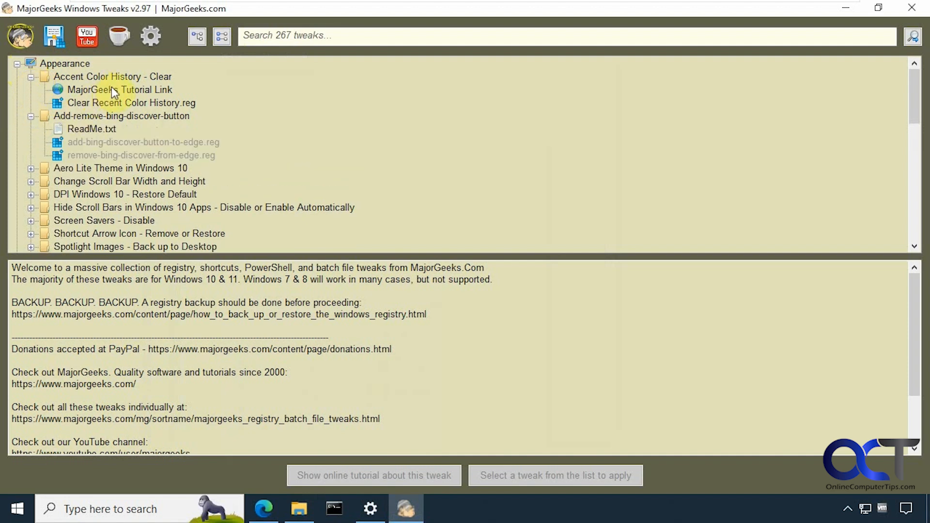
{"action": "left_click", "coordinate": [31, 115]}
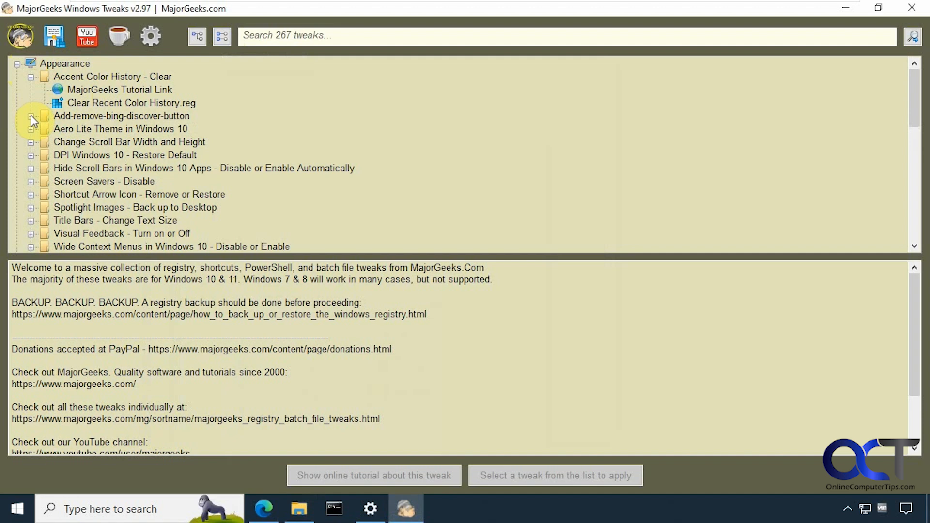
{"action": "left_click", "coordinate": [32, 77]}
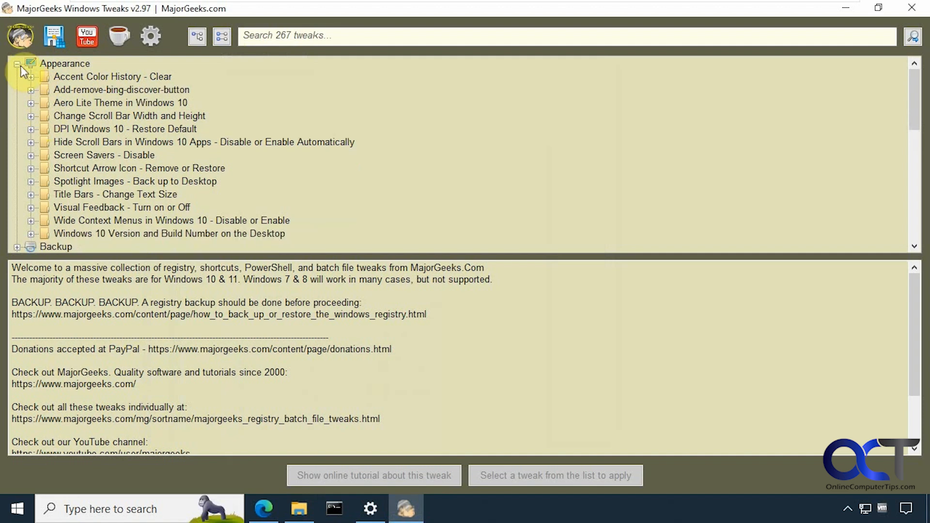
- Collapse Appearance and Backup, then expand and scroll through Context Menu
{"action": "left_click", "coordinate": [18, 64]}
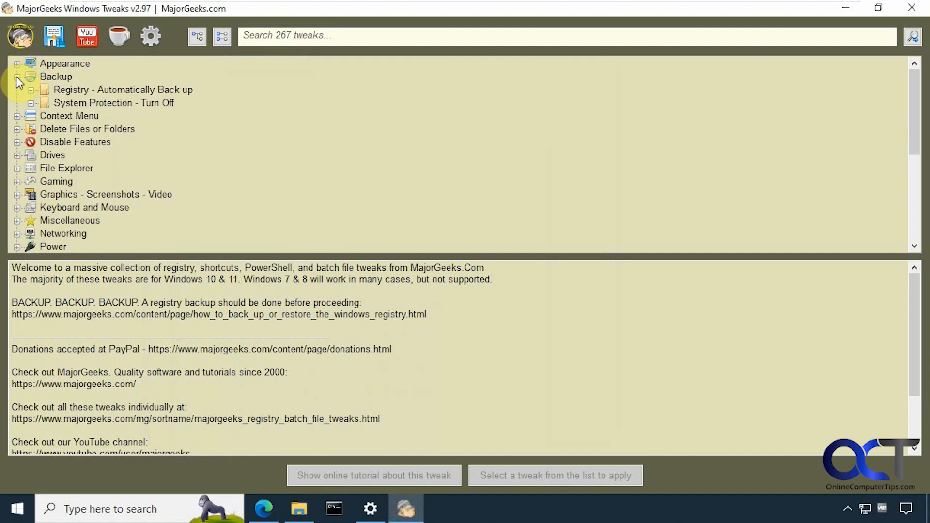
{"action": "left_click", "coordinate": [17, 77]}
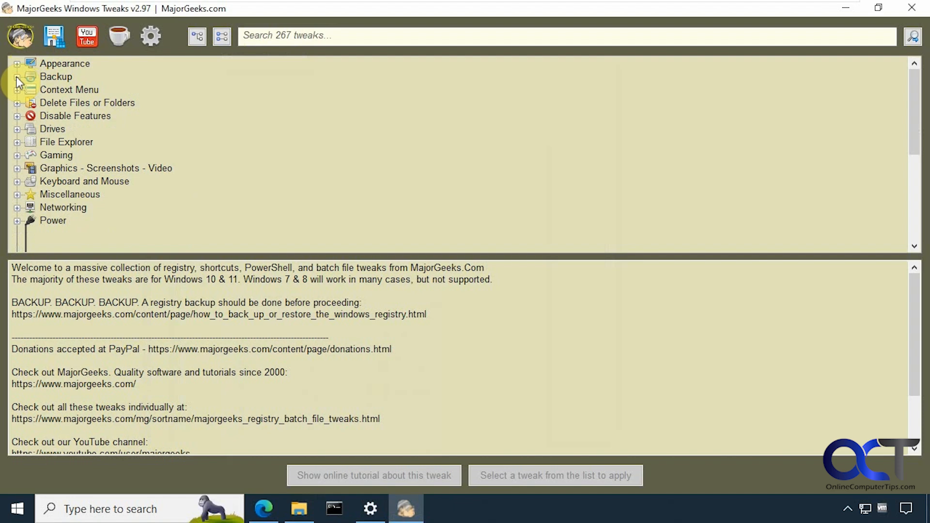
{"action": "left_click", "coordinate": [17, 90]}
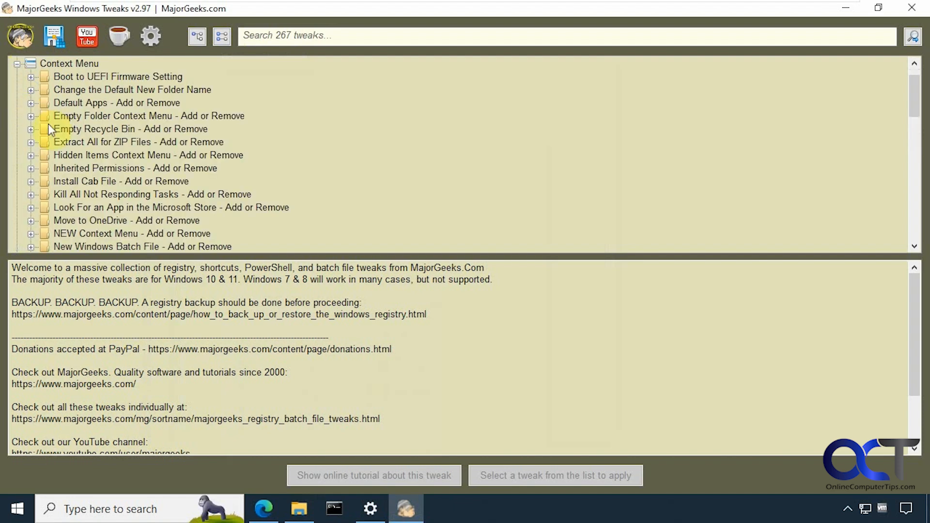
{"action": "scroll", "scroll_direction": "down", "scroll_amount": 3}
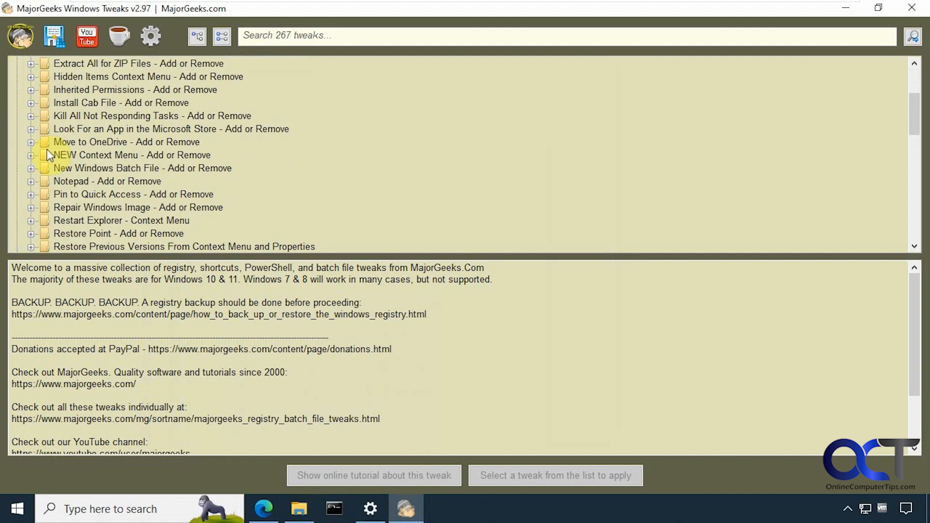
{"action": "scroll", "scroll_direction": "down", "scroll_amount": 3}
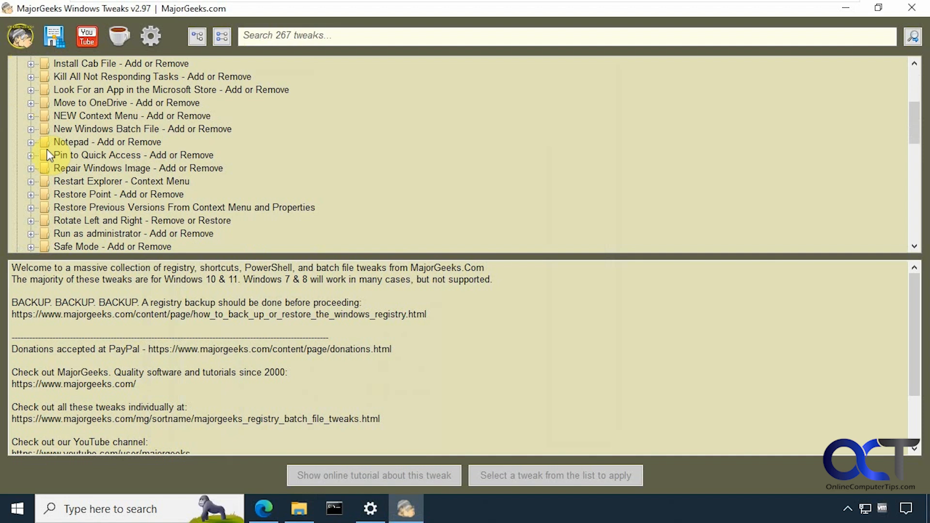
{"action": "mouse_move", "coordinate": [49, 187]}
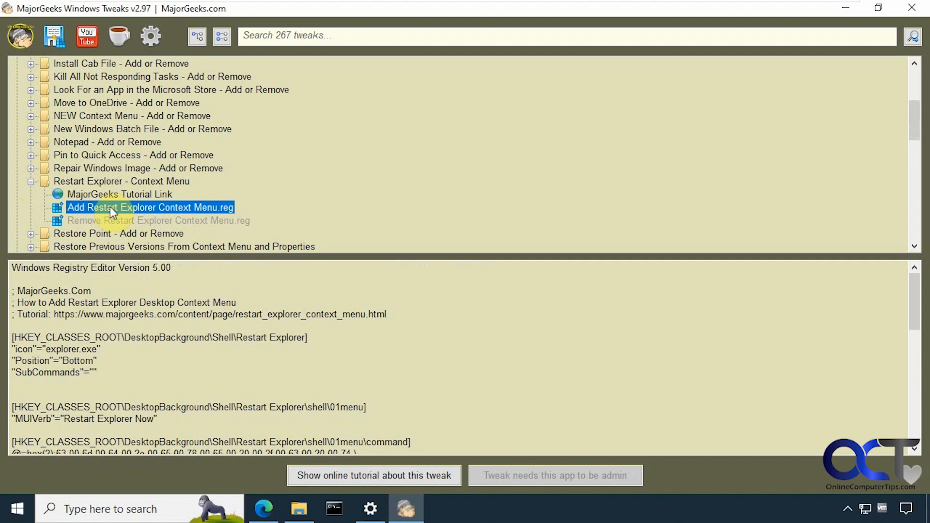
- Dismiss the admin-rights error on Add Restart Explorer and relaunch the app as administrator
{"action": "double_click", "coordinate": [150, 207]}
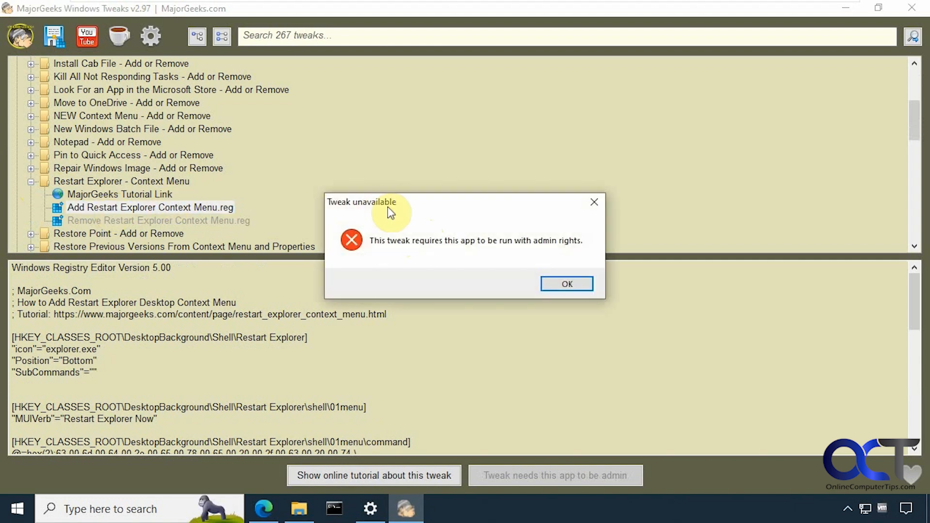
{"action": "mouse_move", "coordinate": [465, 251]}
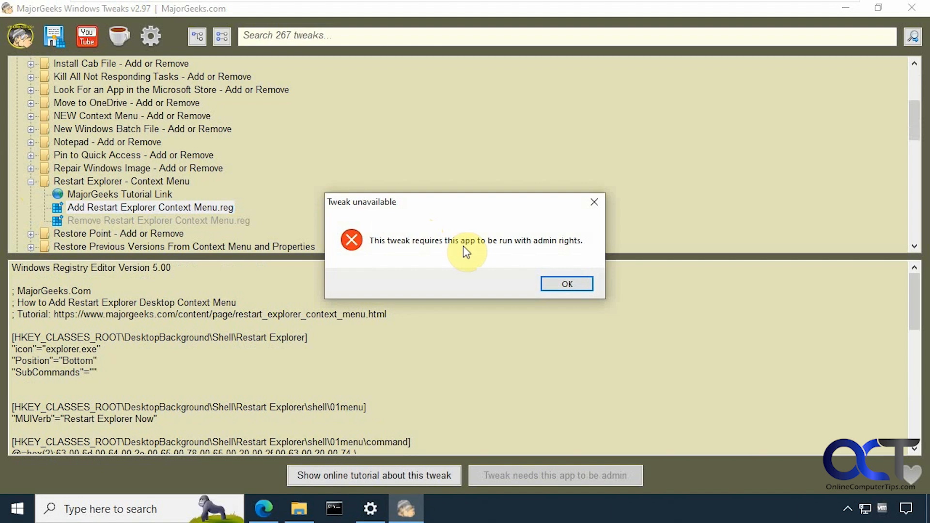
{"action": "left_click", "coordinate": [565, 283]}
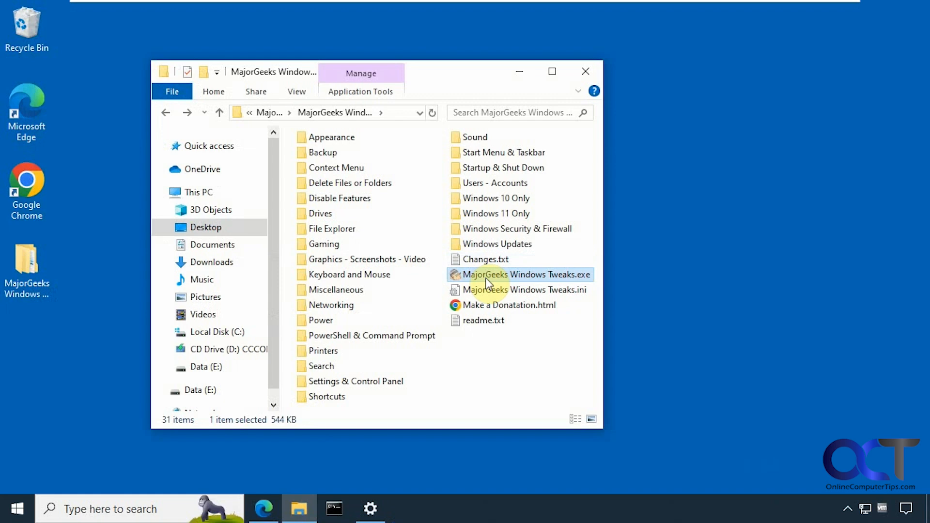
{"action": "right_click", "coordinate": [524, 274]}
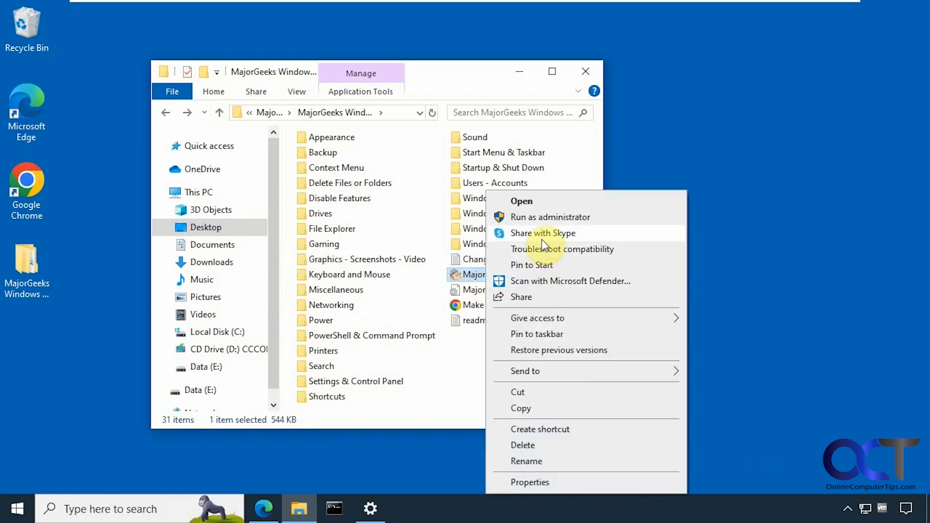
{"action": "left_click", "coordinate": [520, 200]}
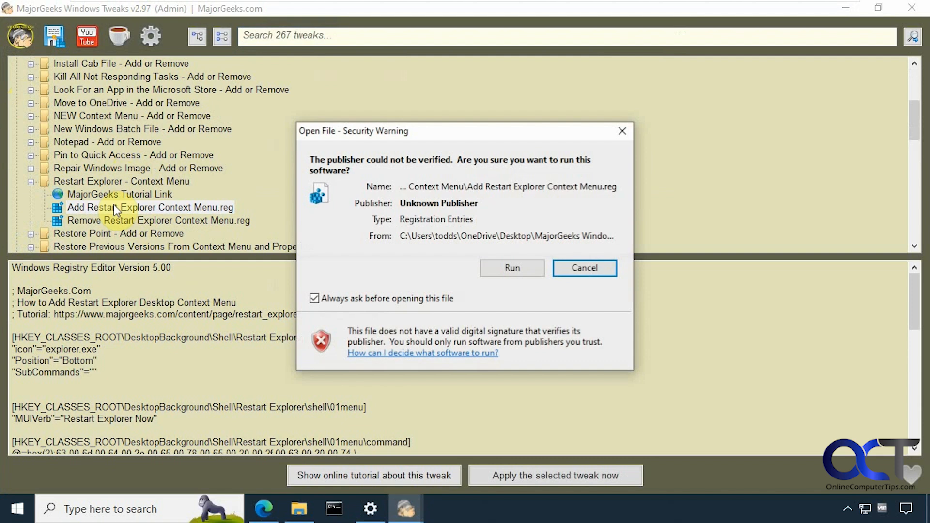
{"action": "mouse_move", "coordinate": [410, 209]}
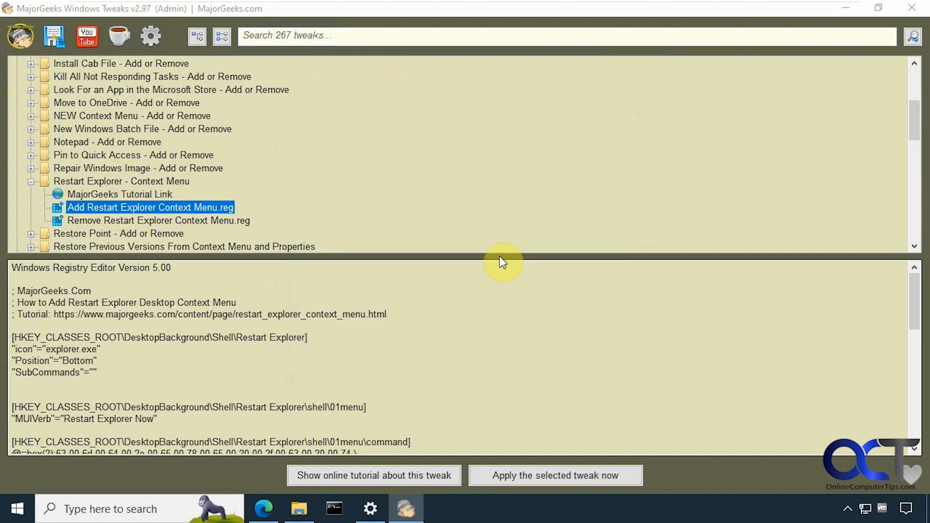
- Run the Add Restart Explorer registry file, confirm with Yes, and acknowledge success
{"action": "left_click", "coordinate": [555, 475]}
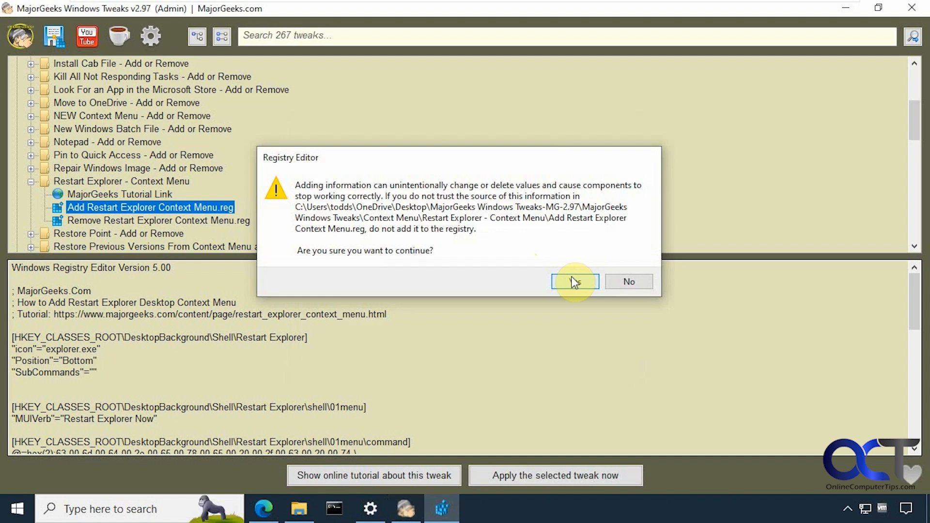
{"action": "left_click", "coordinate": [574, 281]}
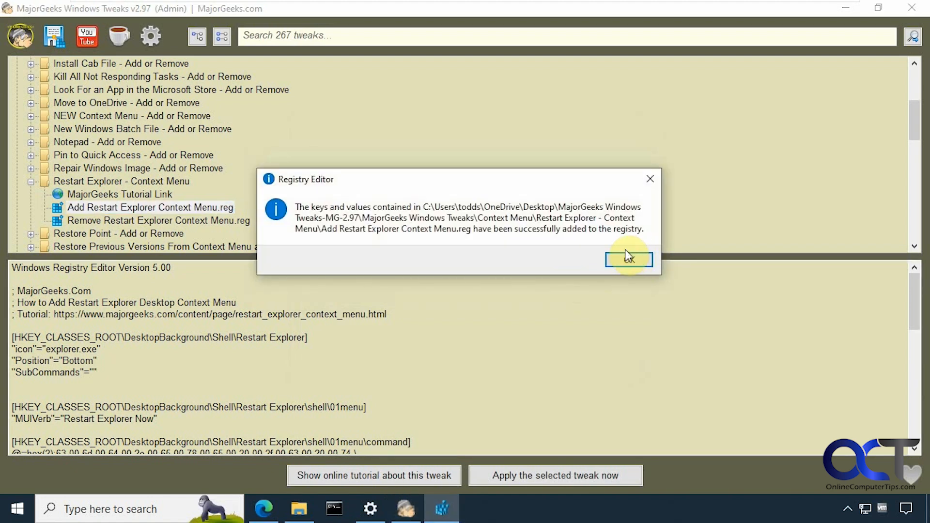
{"action": "left_click", "coordinate": [628, 259]}
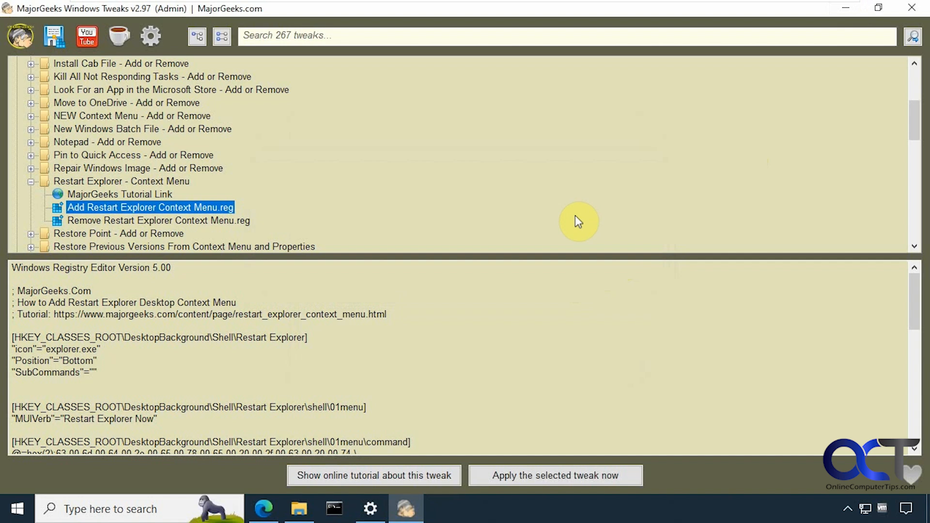
{"action": "mouse_move", "coordinate": [746, 147]}
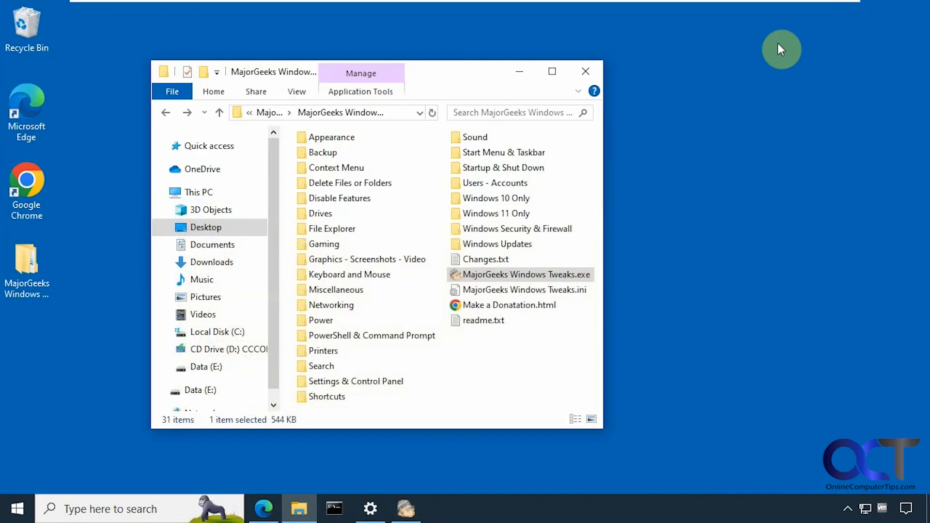
- Right-click the desktop to check for Restart Explorer, then return to the tweaks app
{"action": "right_click", "coordinate": [653, 258]}
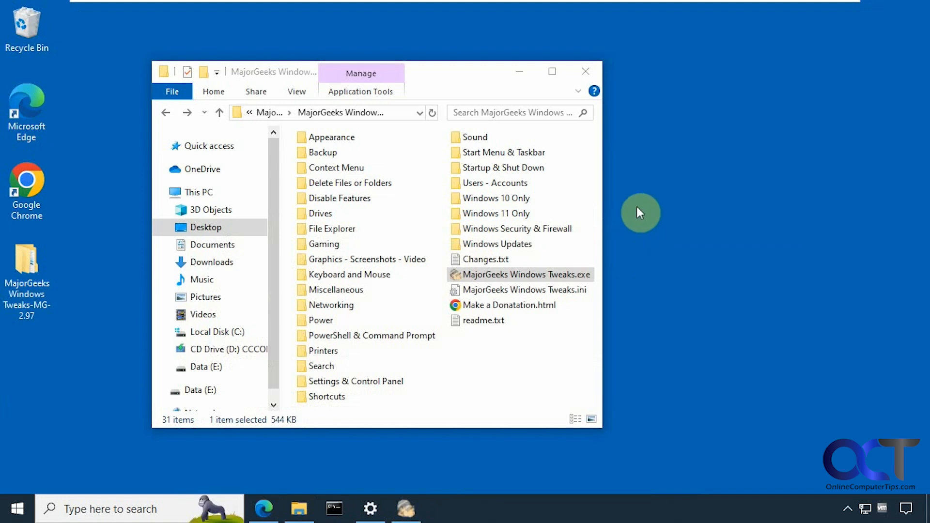
{"action": "double_click", "coordinate": [524, 274]}
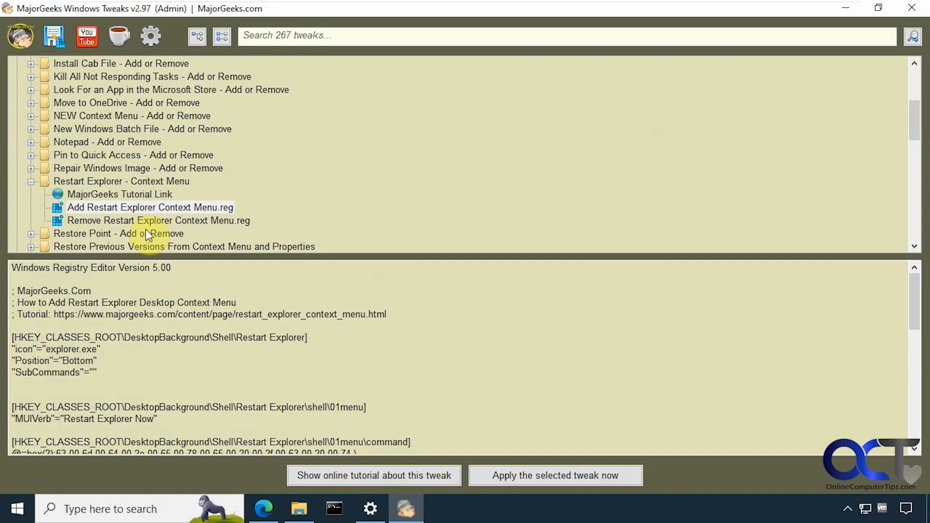
- Run Remove Restart Explorer Context Menu.reg, allow it, and dismiss the success message
{"action": "left_click", "coordinate": [555, 475]}
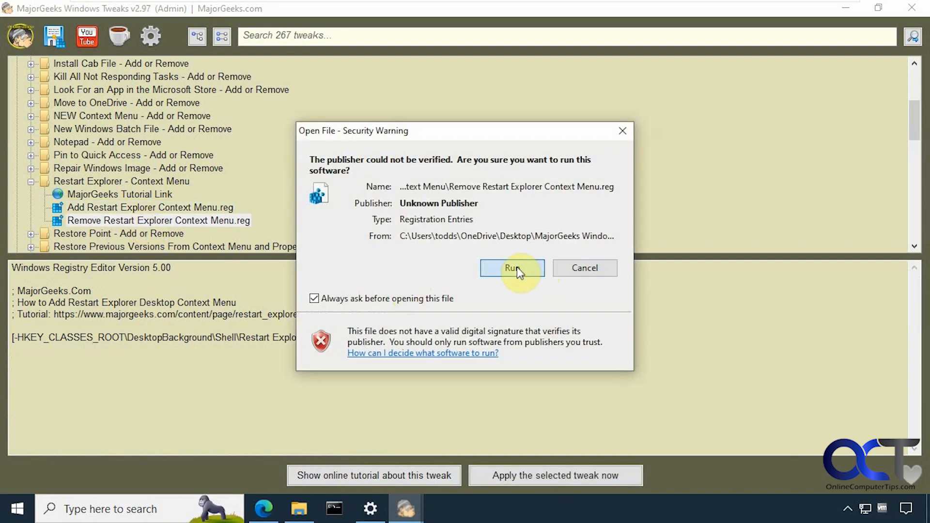
{"action": "left_click", "coordinate": [512, 267]}
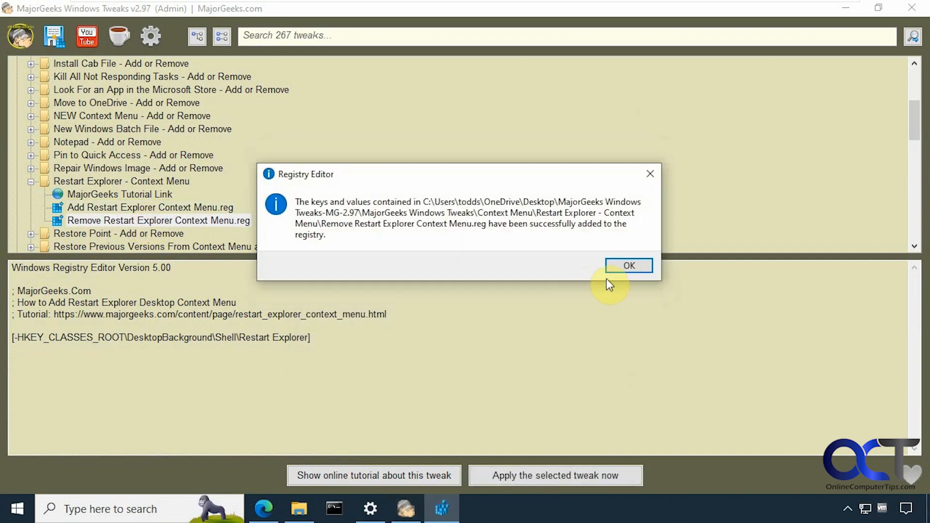
{"action": "left_click", "coordinate": [628, 265]}
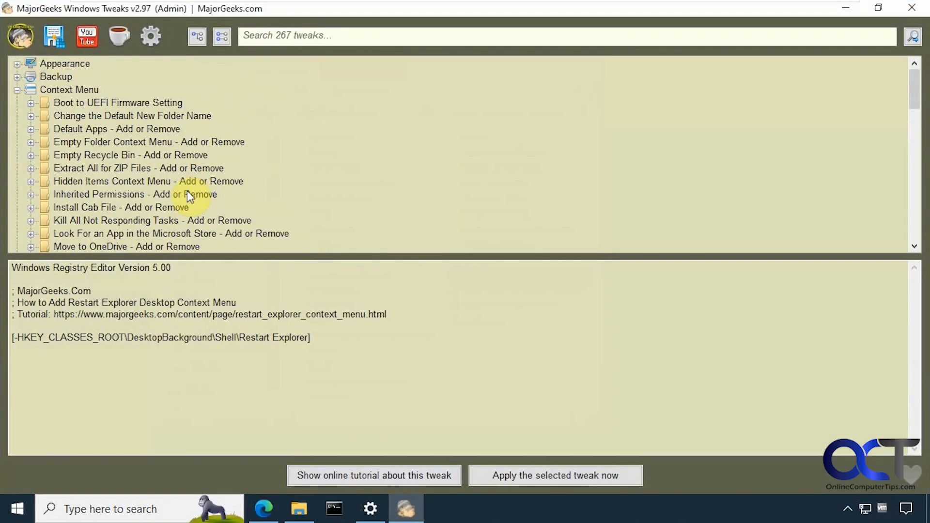
- Collapse Context Menu and expand Delete Files or Folders, Disable Features and Drives
{"action": "left_click", "coordinate": [18, 89]}
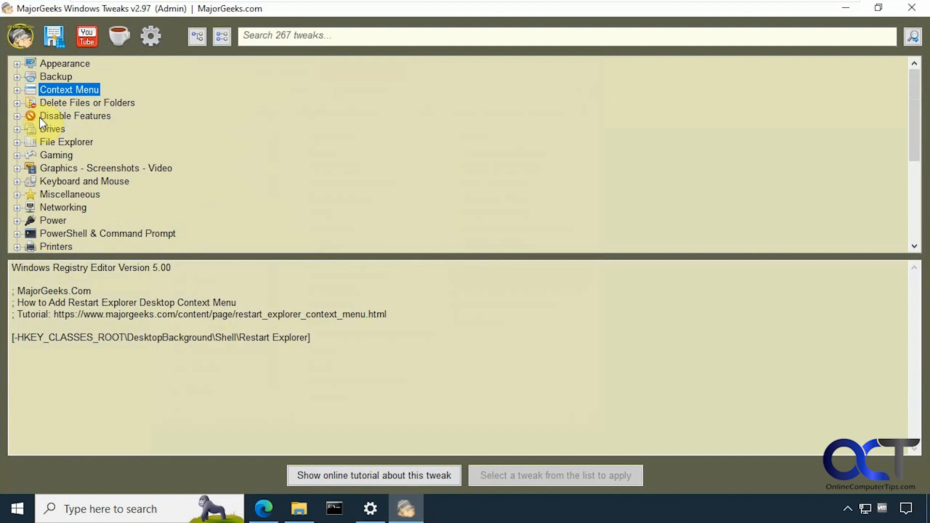
{"action": "left_click", "coordinate": [17, 102]}
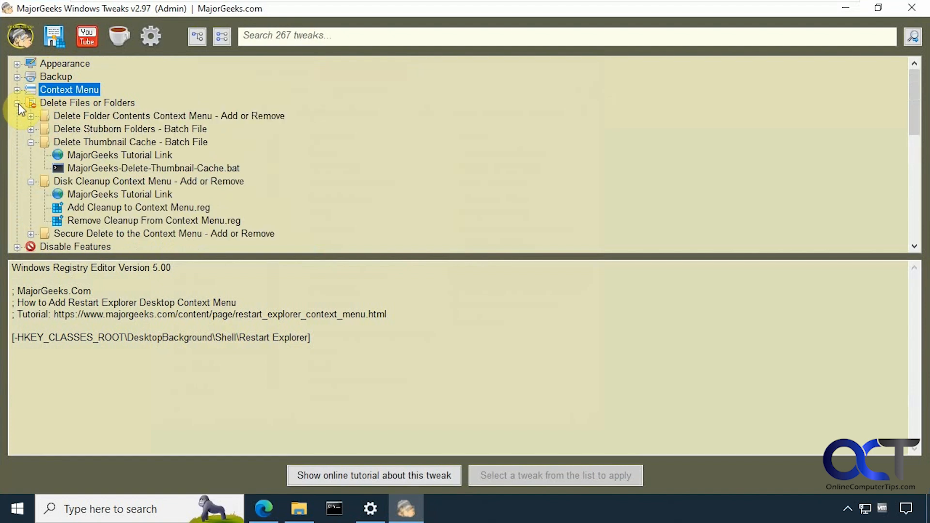
{"action": "mouse_move", "coordinate": [98, 170]}
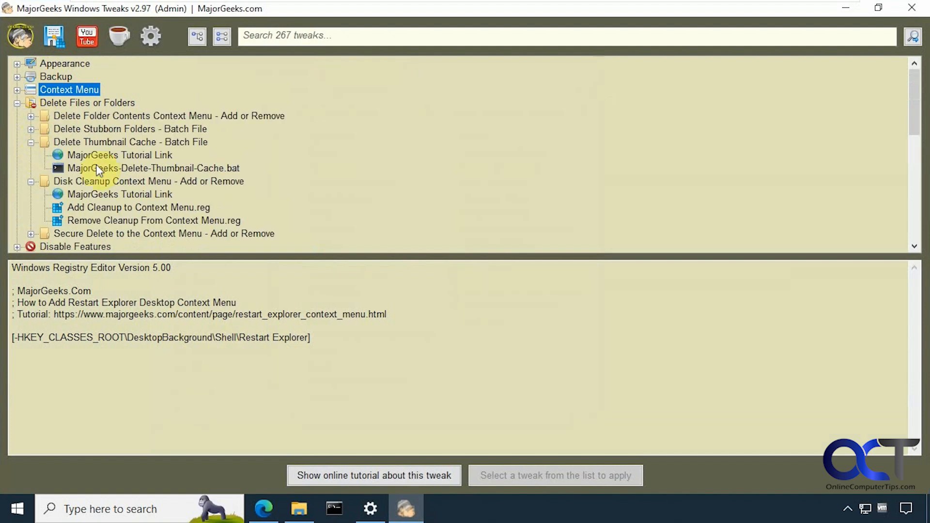
{"action": "mouse_move", "coordinate": [115, 171]}
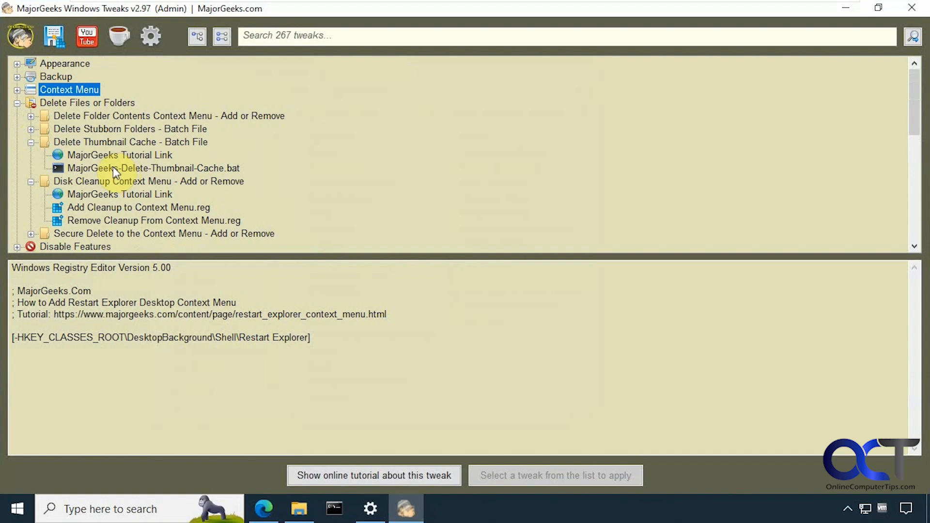
{"action": "left_click", "coordinate": [31, 142]}
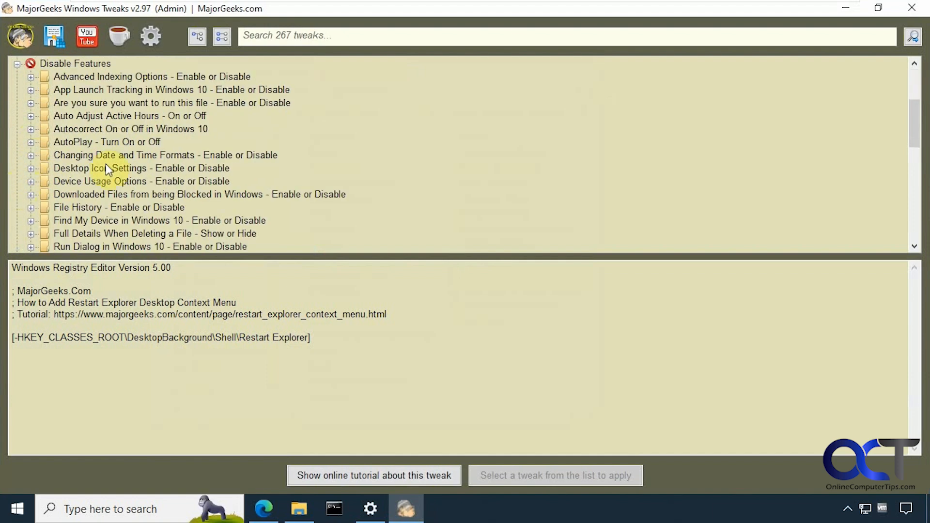
{"action": "mouse_move", "coordinate": [916, 115]}
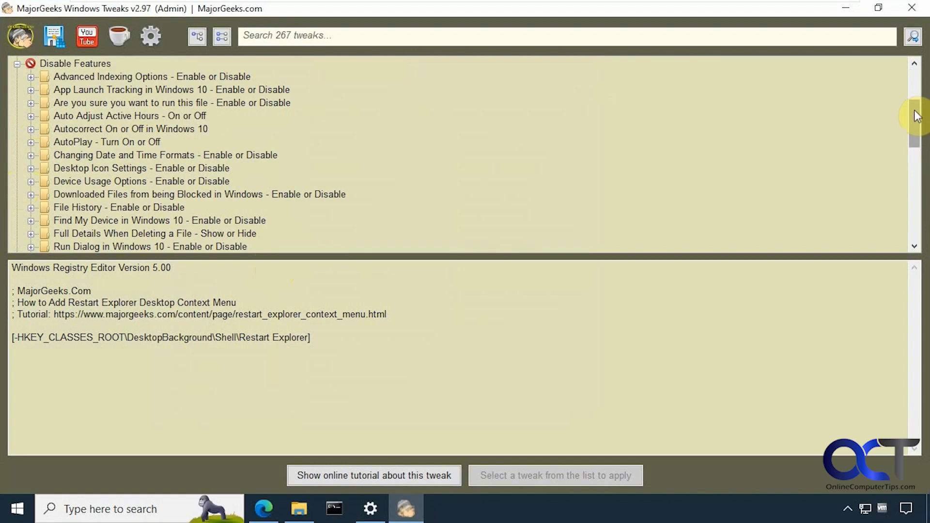
{"action": "scroll", "scroll_direction": "down", "scroll_amount": 3}
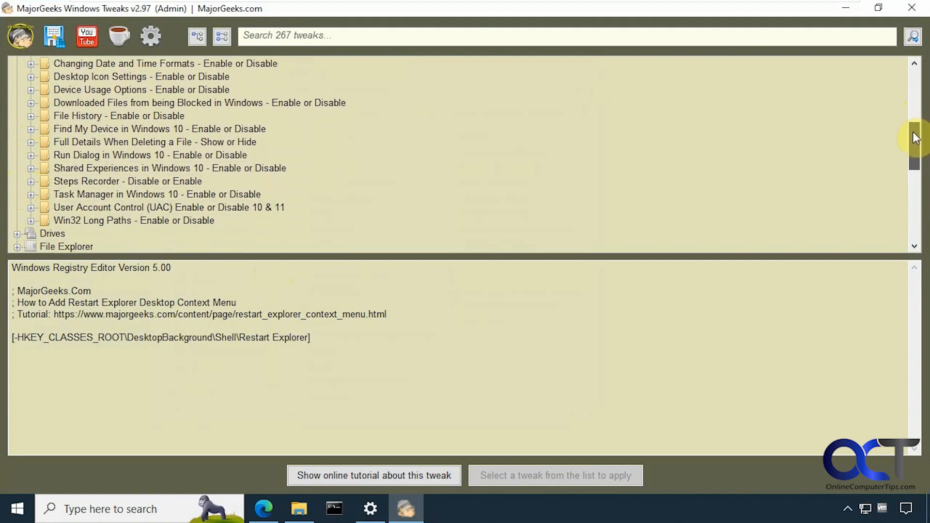
{"action": "scroll", "scroll_direction": "down", "scroll_amount": 3}
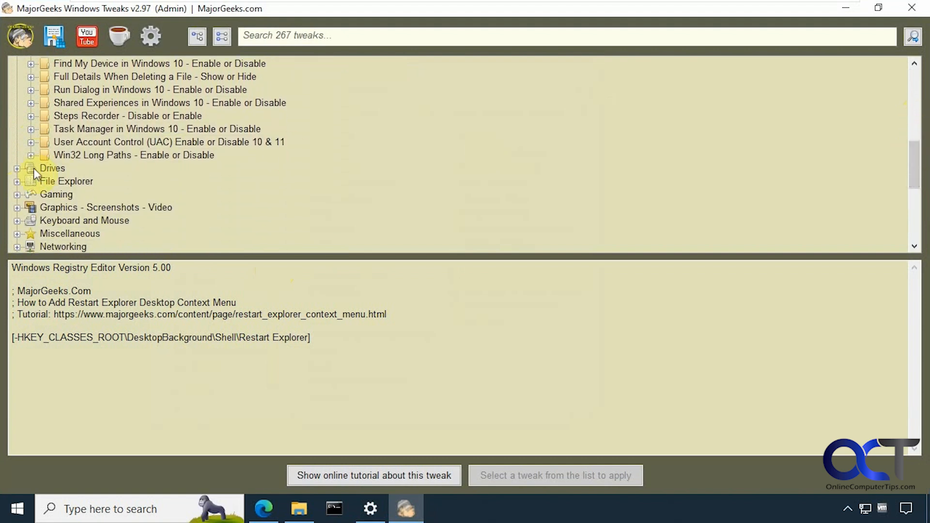
{"action": "left_click", "coordinate": [17, 168]}
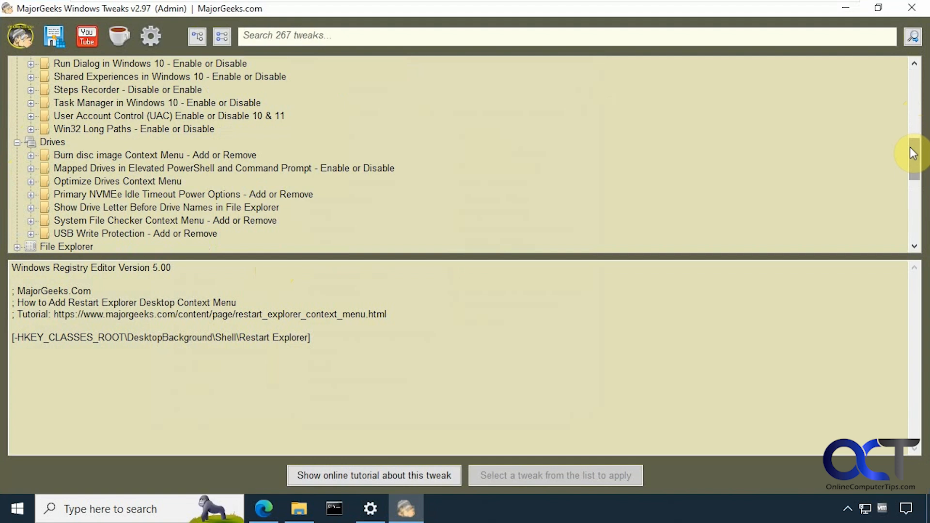
{"action": "scroll", "scroll_direction": "down", "scroll_amount": 3}
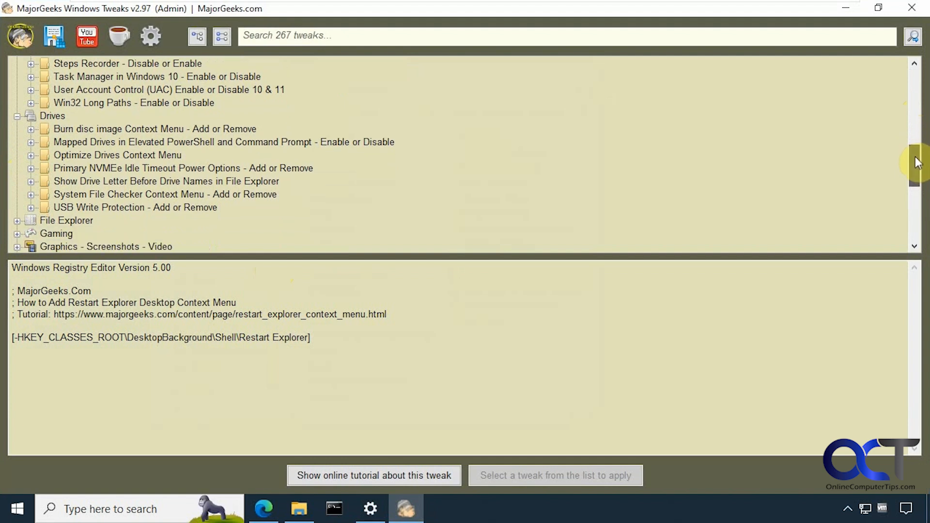
{"action": "scroll", "scroll_direction": "down", "scroll_amount": 3}
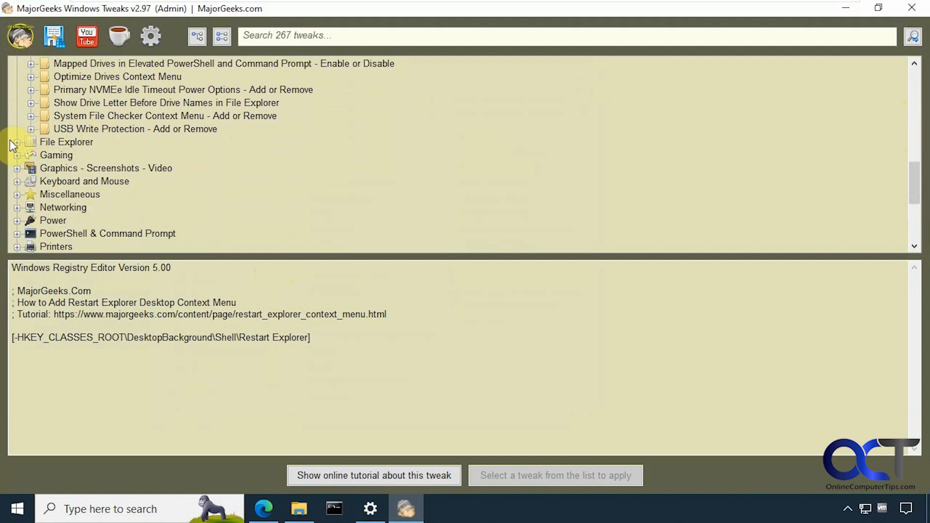
- Expand the File Explorer, Gaming and Graphics - Screenshots - Video categories
{"action": "left_click", "coordinate": [16, 142]}
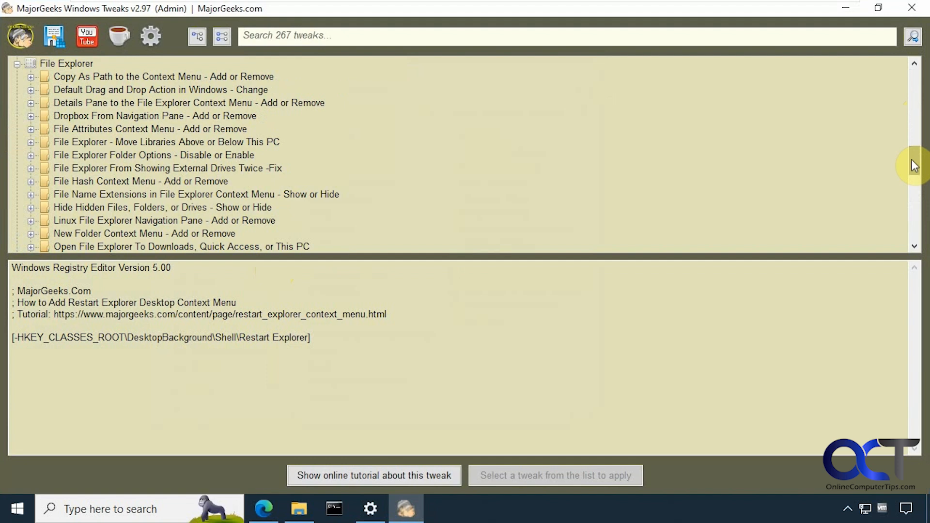
{"action": "scroll", "scroll_direction": "down", "scroll_amount": 3}
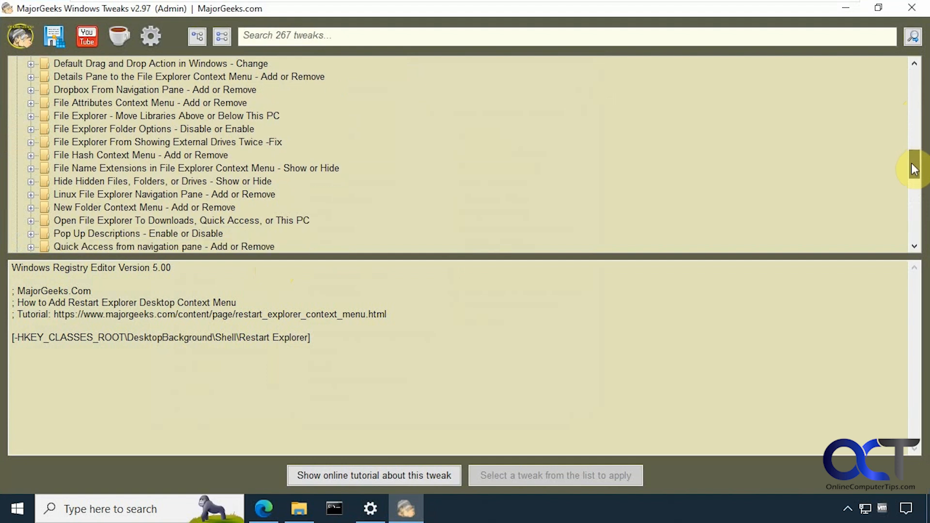
{"action": "scroll", "scroll_direction": "down", "scroll_amount": 3}
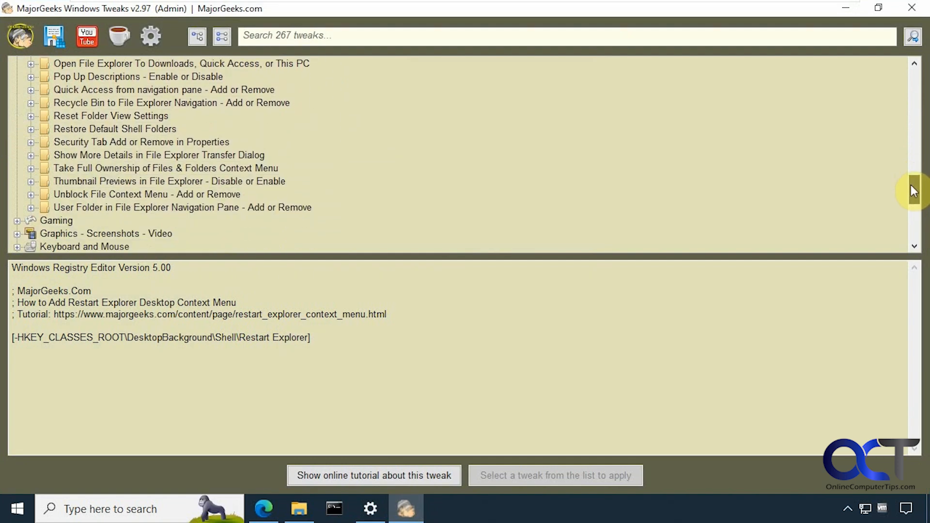
{"action": "scroll", "scroll_direction": "down", "scroll_amount": 3}
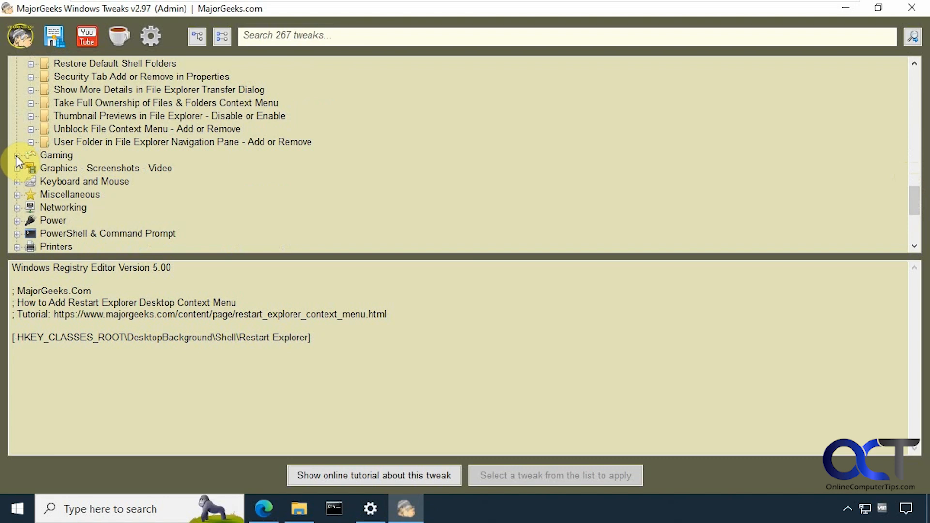
{"action": "left_click", "coordinate": [18, 155]}
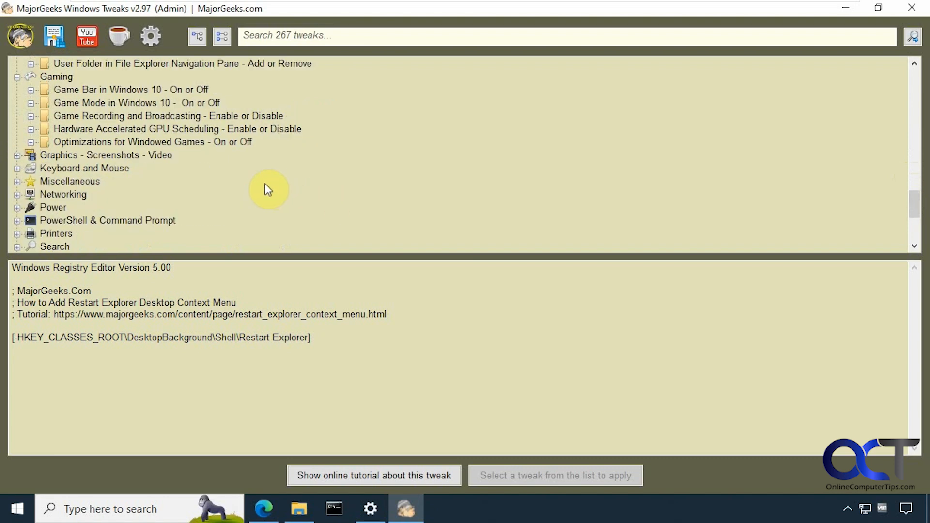
{"action": "left_click", "coordinate": [18, 155]}
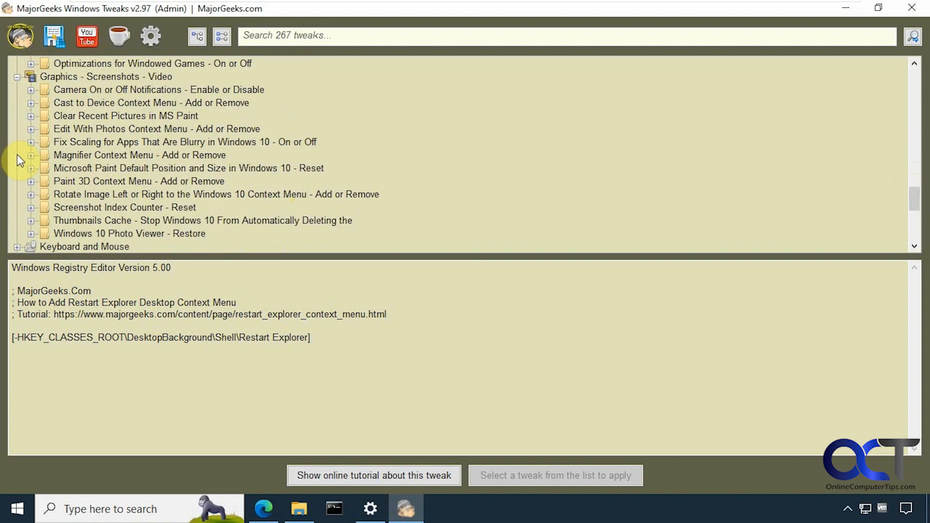
{"action": "mouse_move", "coordinate": [913, 198]}
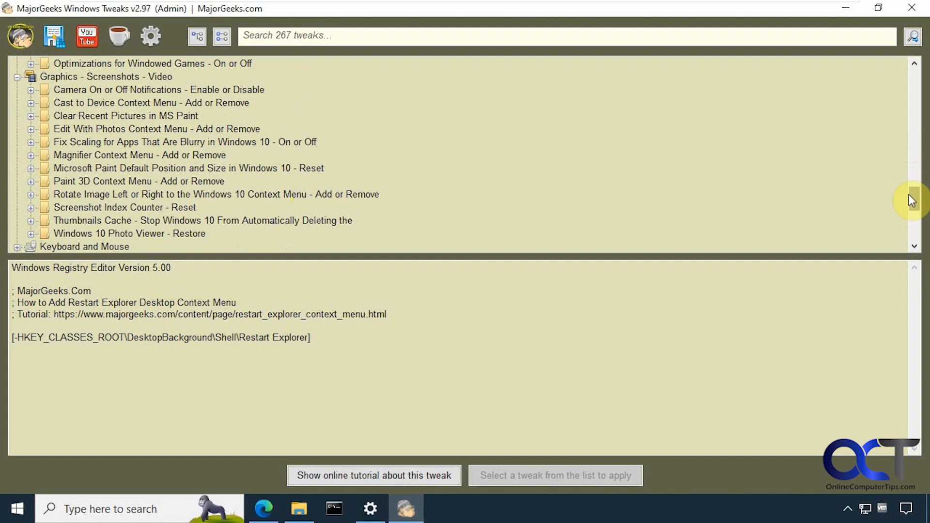
{"action": "scroll", "scroll_direction": "down", "scroll_amount": 3}
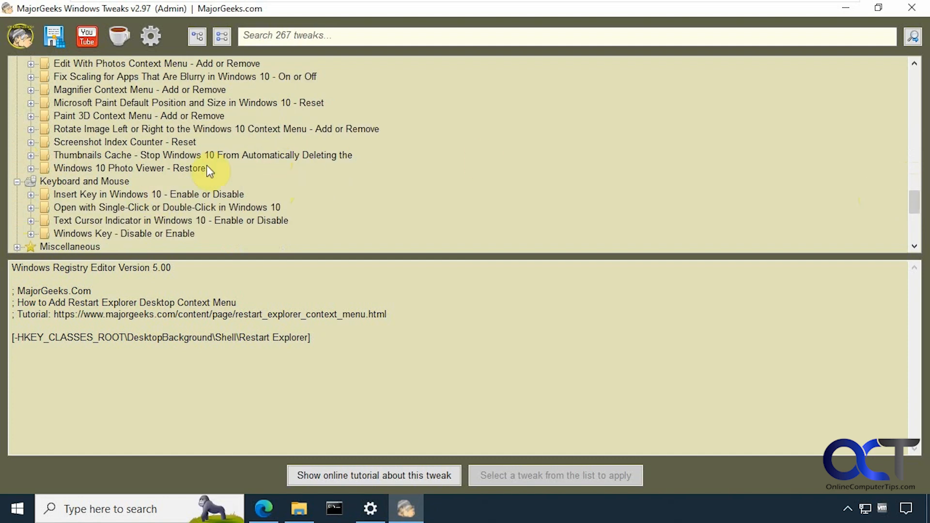
{"action": "scroll", "scroll_direction": "down", "scroll_amount": 3}
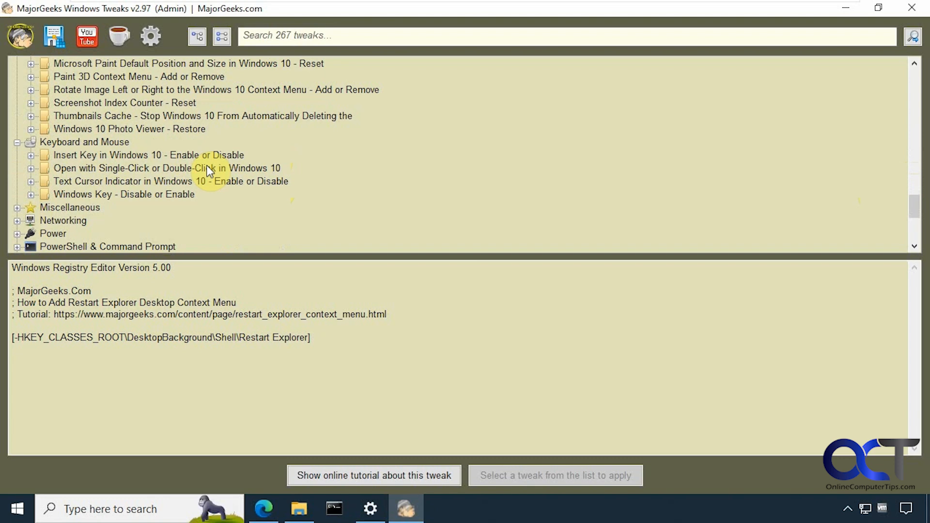
- Expand the Miscellaneous, Networking and PowerShell & Command Prompt categories
{"action": "left_click", "coordinate": [16, 207]}
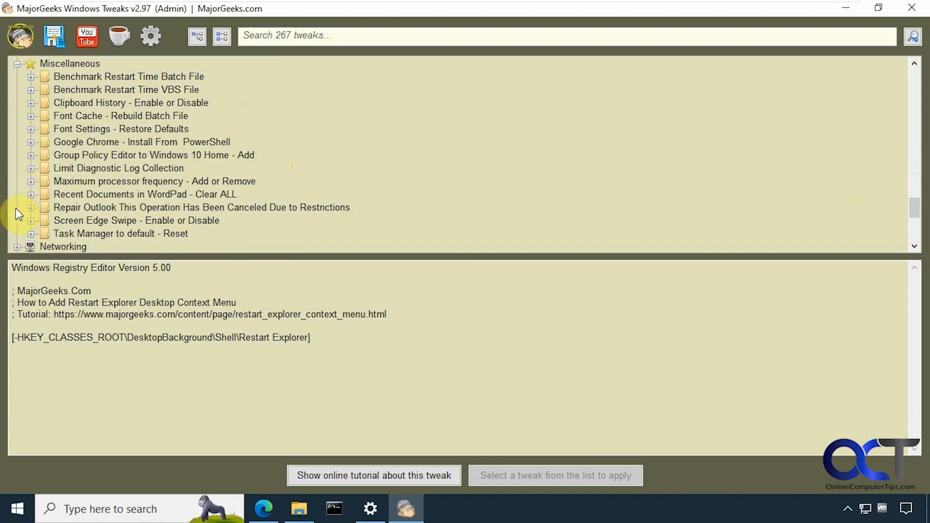
{"action": "mouse_move", "coordinate": [236, 155]}
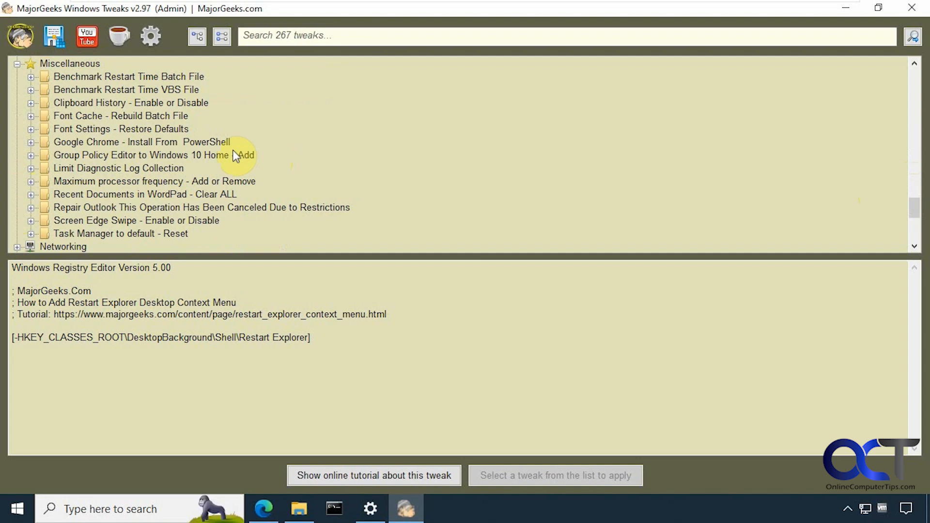
{"action": "scroll", "scroll_direction": "down", "scroll_amount": 3}
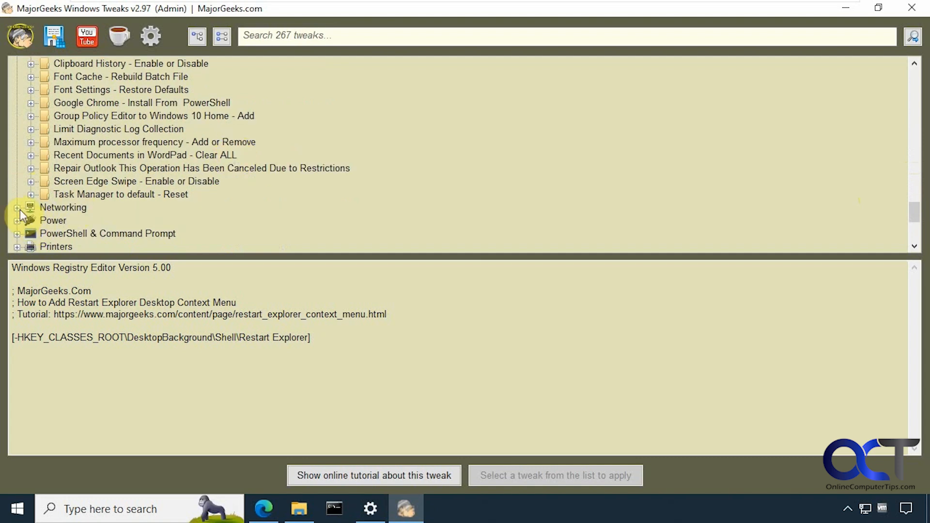
{"action": "left_click", "coordinate": [18, 207]}
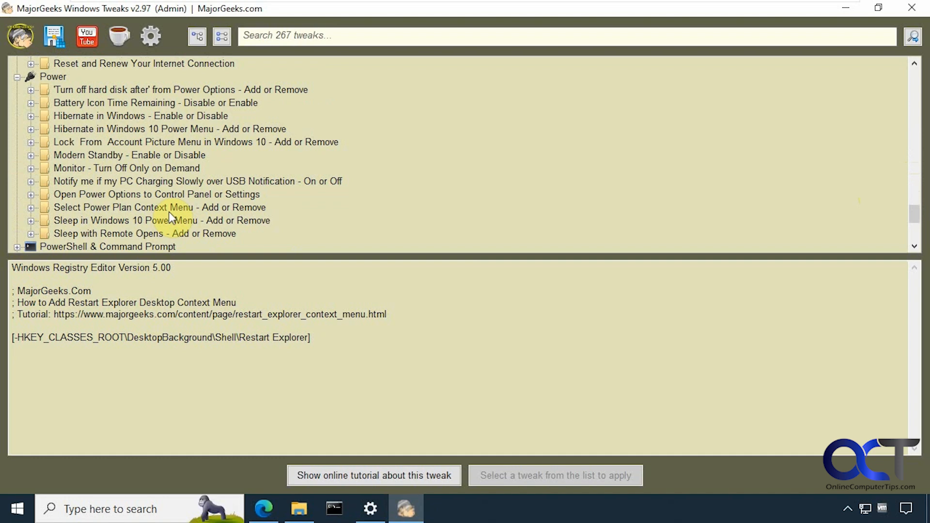
{"action": "mouse_move", "coordinate": [180, 214]}
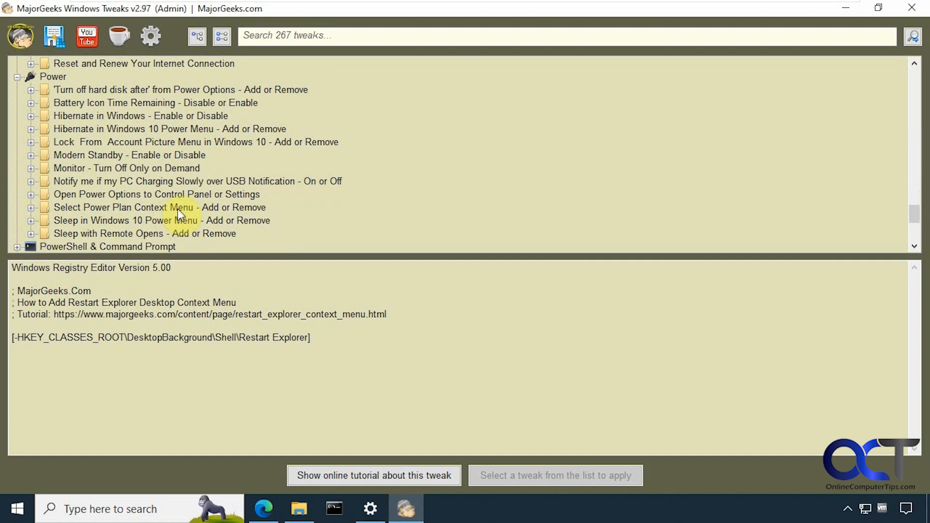
{"action": "scroll", "scroll_direction": "down", "scroll_amount": 3}
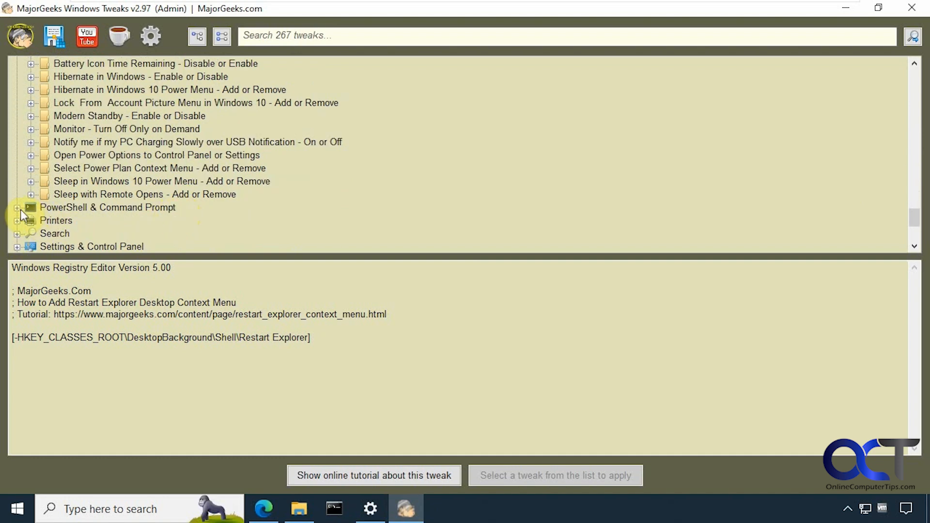
{"action": "left_click", "coordinate": [17, 206]}
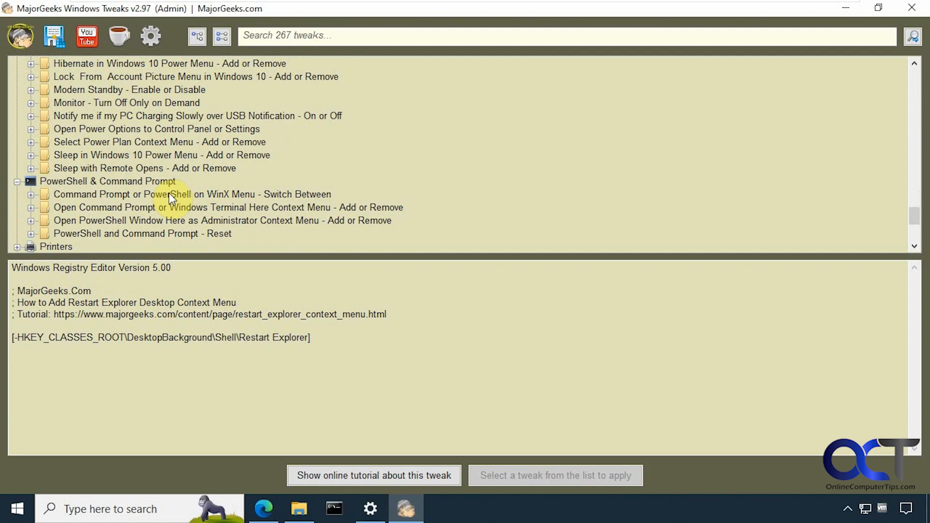
{"action": "scroll", "scroll_direction": "down", "scroll_amount": 3}
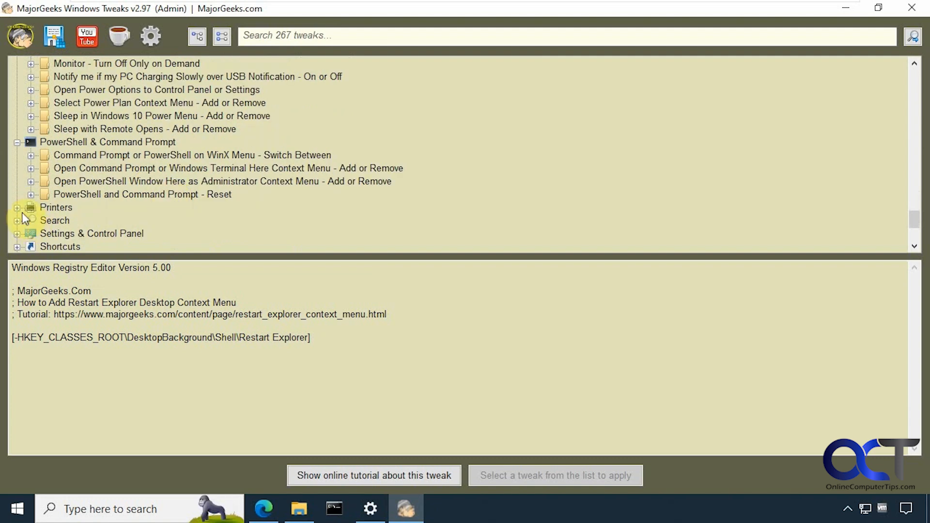
- Expand Printers, Settings & Control Panel and Shortcuts, scrolling down to Sound
{"action": "left_click", "coordinate": [18, 207]}
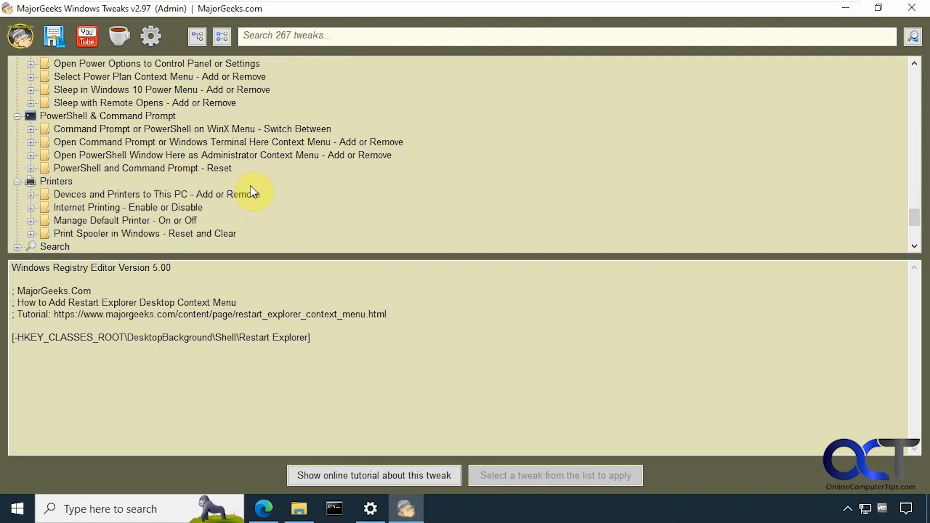
{"action": "scroll", "scroll_direction": "down", "scroll_amount": 3}
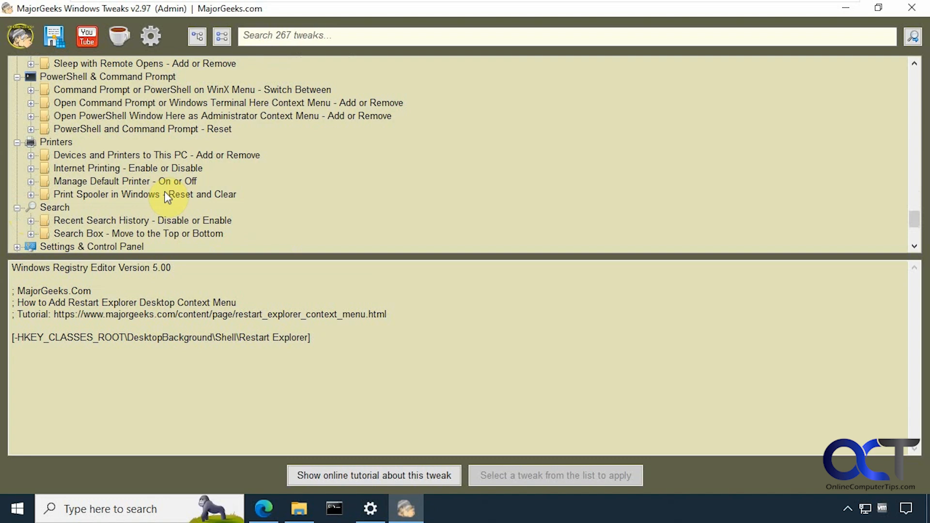
{"action": "scroll", "scroll_direction": "down", "scroll_amount": 3}
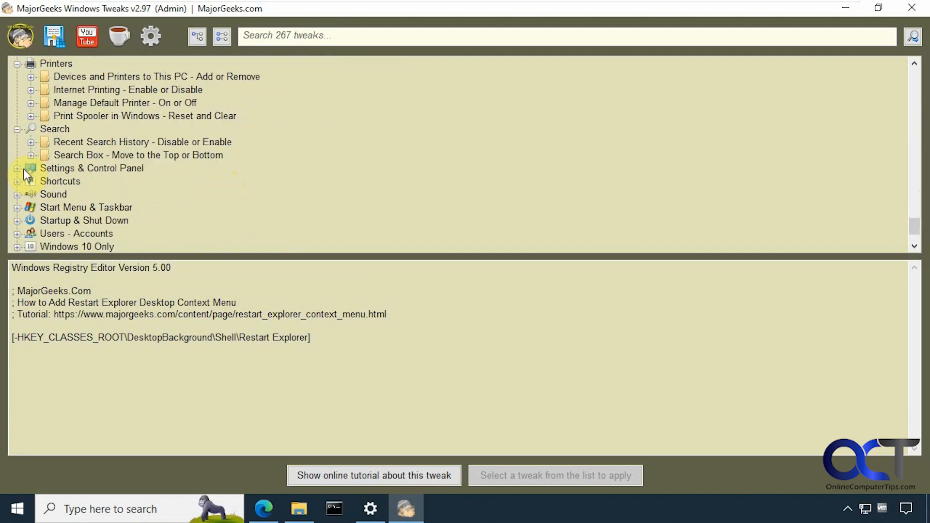
{"action": "left_click", "coordinate": [17, 168]}
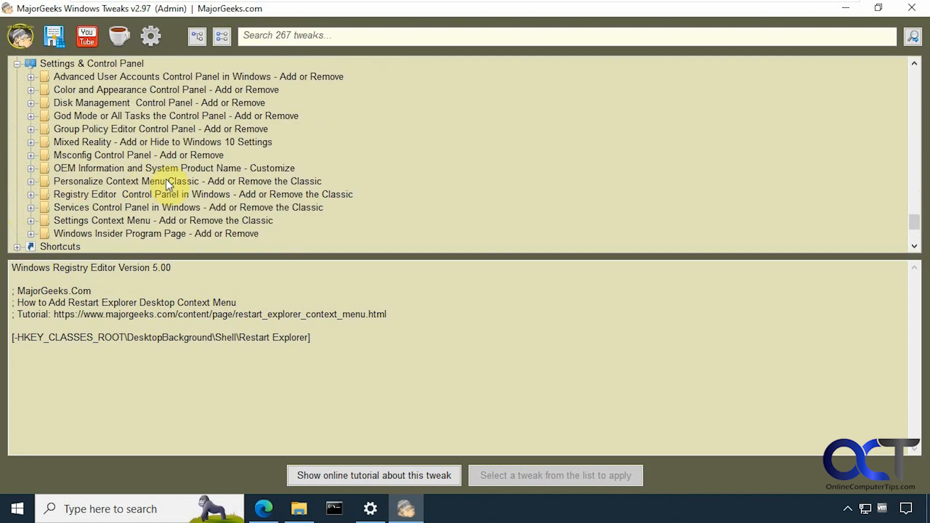
{"action": "scroll", "scroll_direction": "down", "scroll_amount": 3}
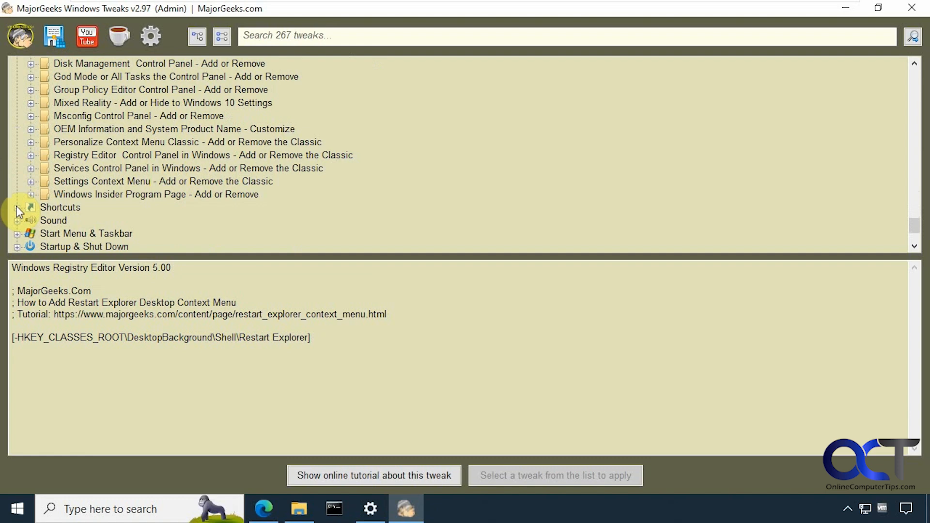
{"action": "left_click", "coordinate": [18, 208]}
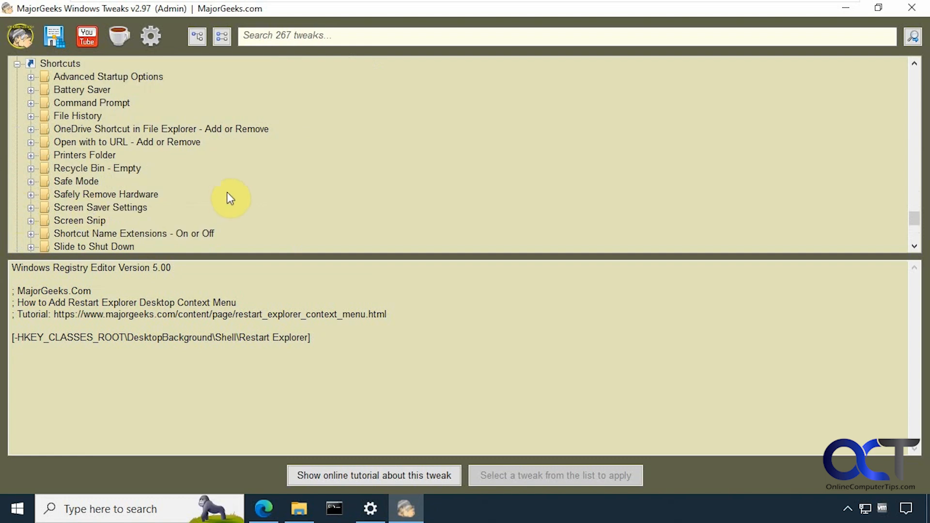
{"action": "scroll", "scroll_direction": "down", "scroll_amount": 3}
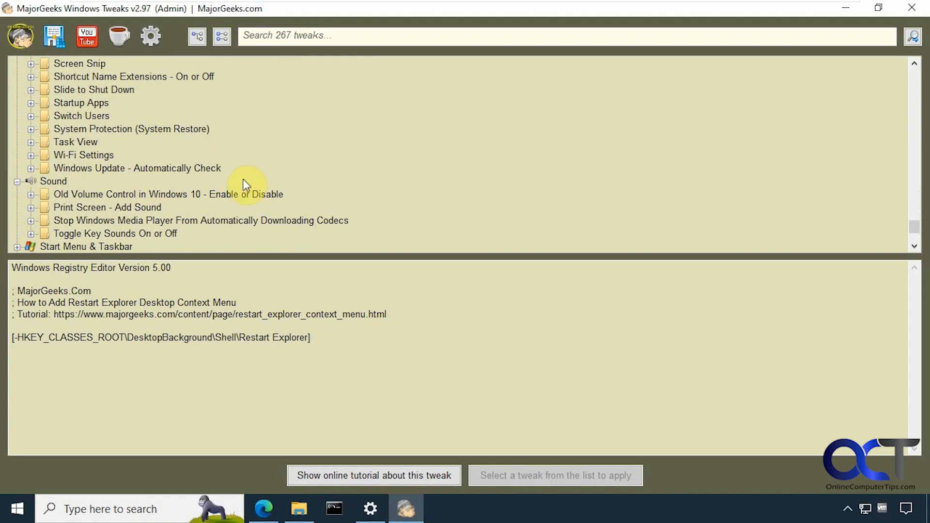
{"action": "scroll", "scroll_direction": "down", "scroll_amount": 3}
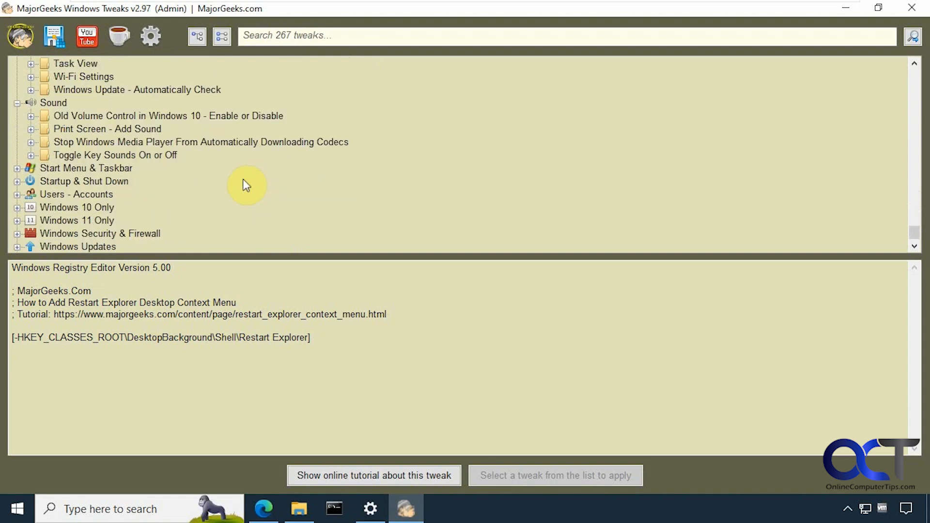
- Expand Startup & Shut Down, Windows 10 Only and Windows Updates, scrolling to the tree's bottom
{"action": "left_click", "coordinate": [18, 168]}
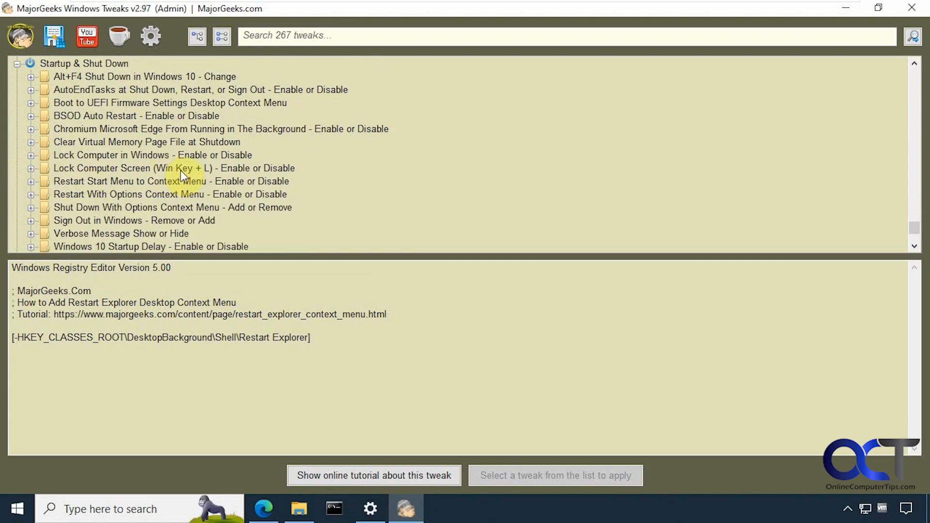
{"action": "mouse_move", "coordinate": [100, 176]}
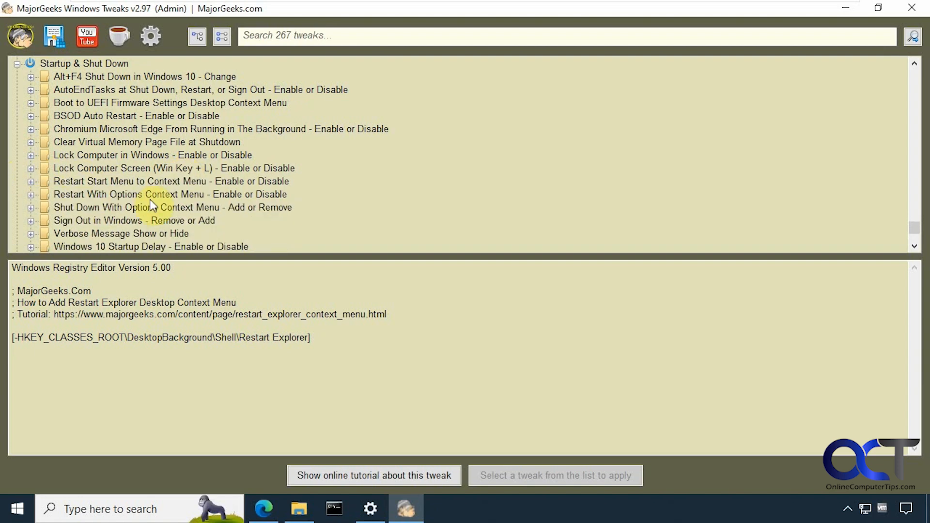
{"action": "scroll", "scroll_direction": "down", "scroll_amount": 3}
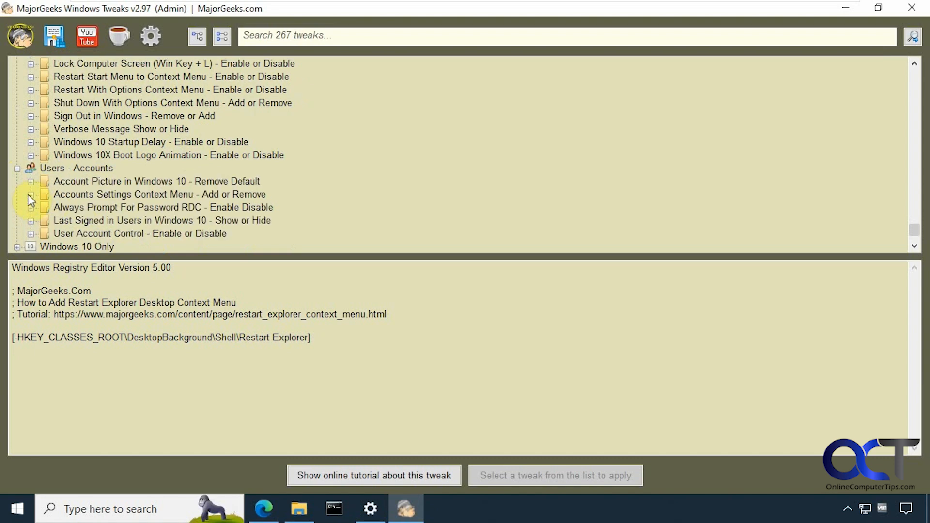
{"action": "scroll", "scroll_direction": "down", "scroll_amount": 3}
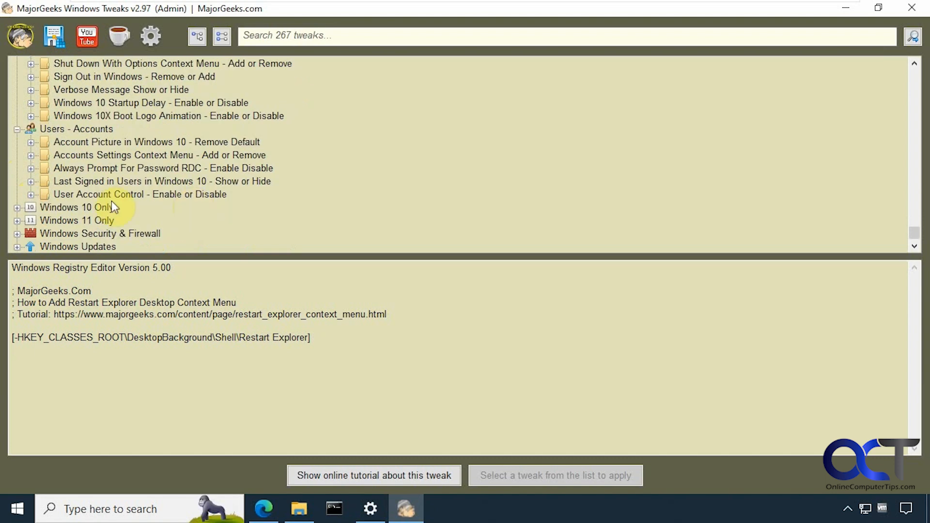
{"action": "left_click", "coordinate": [18, 207]}
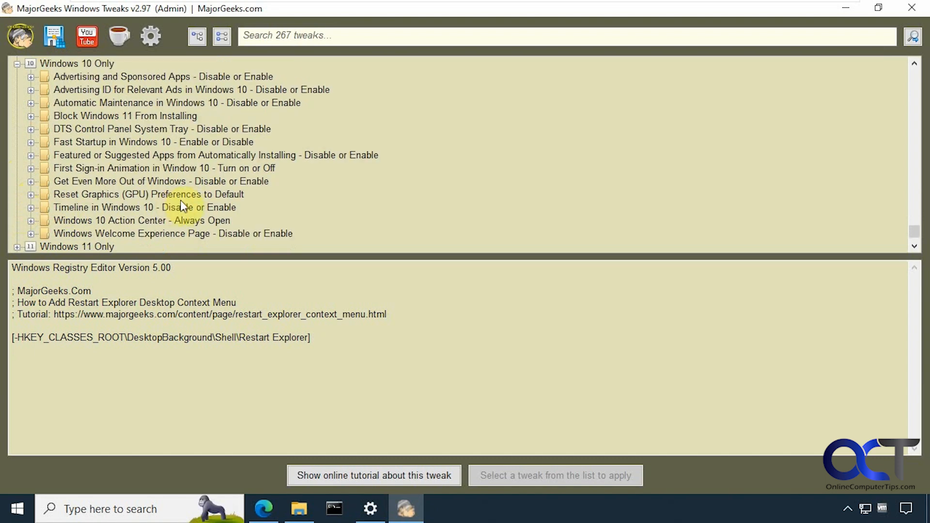
{"action": "scroll", "scroll_direction": "down", "scroll_amount": 3}
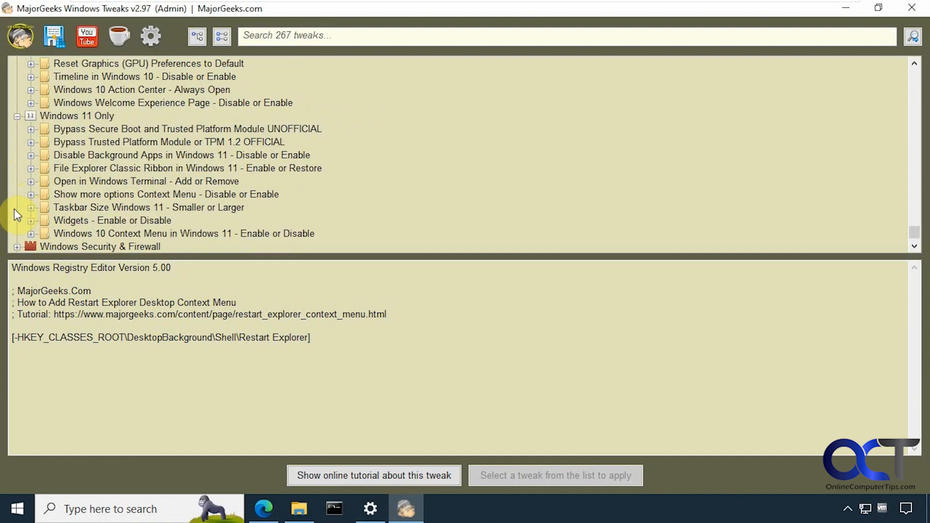
{"action": "mouse_move", "coordinate": [95, 137]}
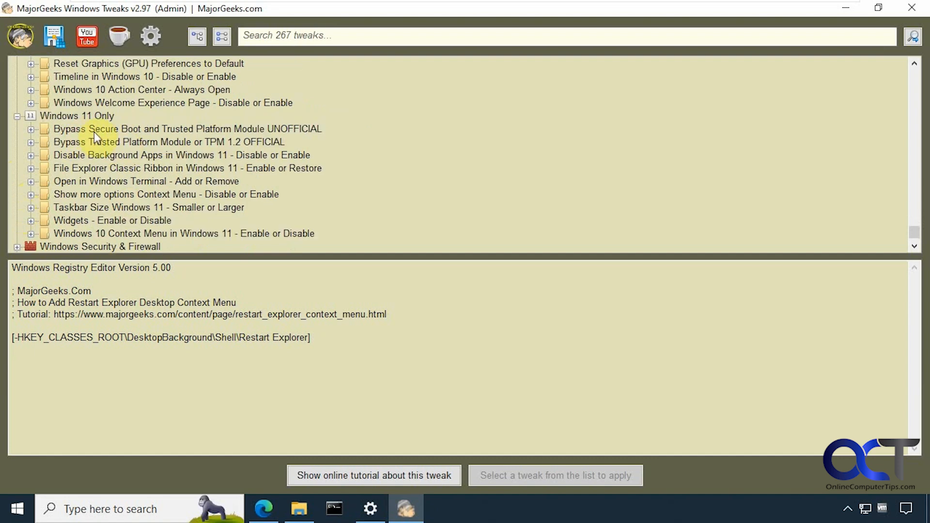
{"action": "mouse_move", "coordinate": [77, 137]}
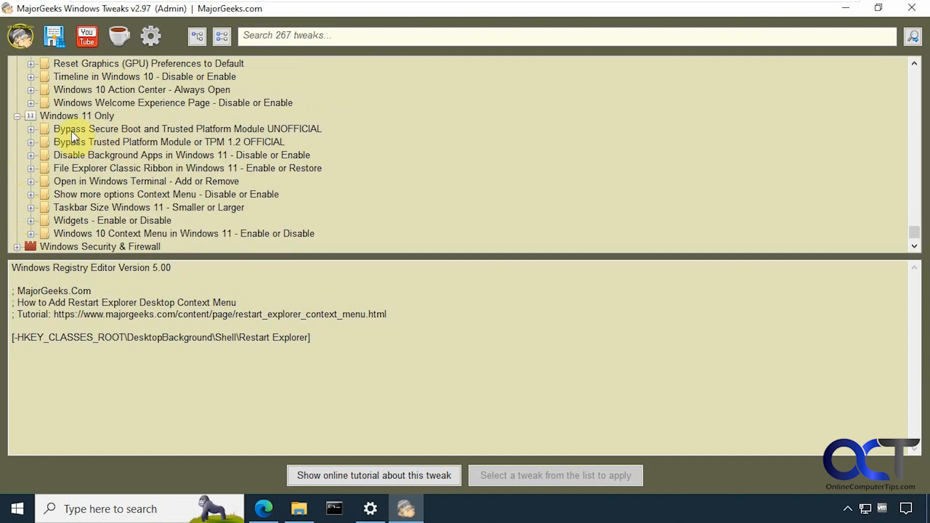
{"action": "scroll", "scroll_direction": "down", "scroll_amount": 3}
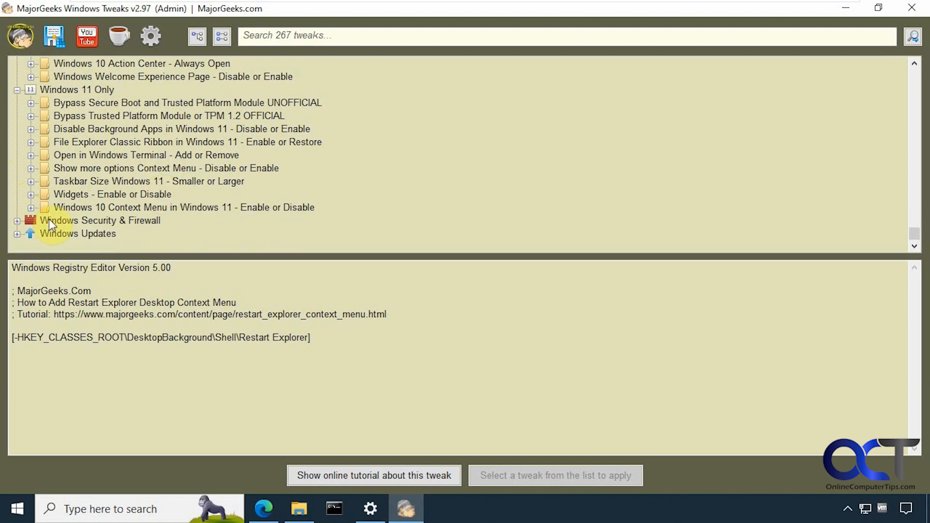
{"action": "left_click", "coordinate": [17, 219]}
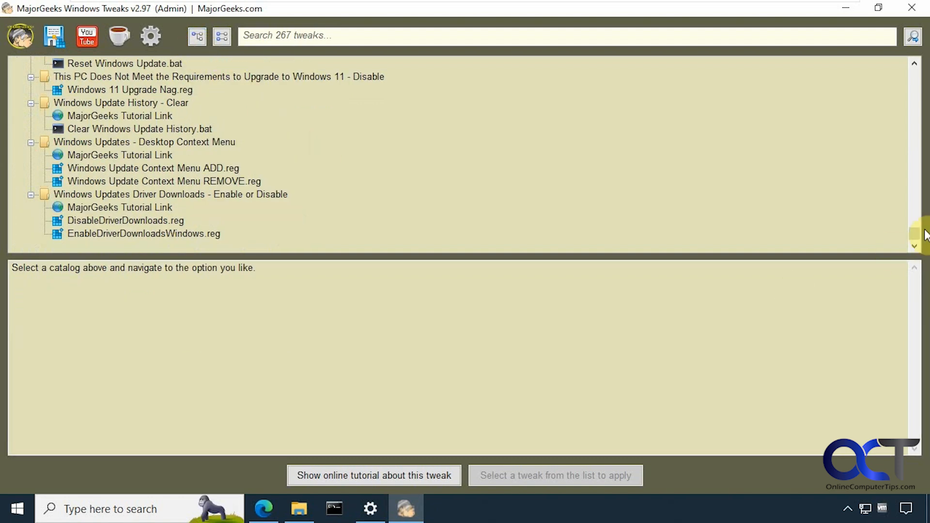
- Collapse all tweak categories to the top level, then expand only the Power category
{"action": "scroll", "scroll_direction": "up", "scroll_amount": 3}
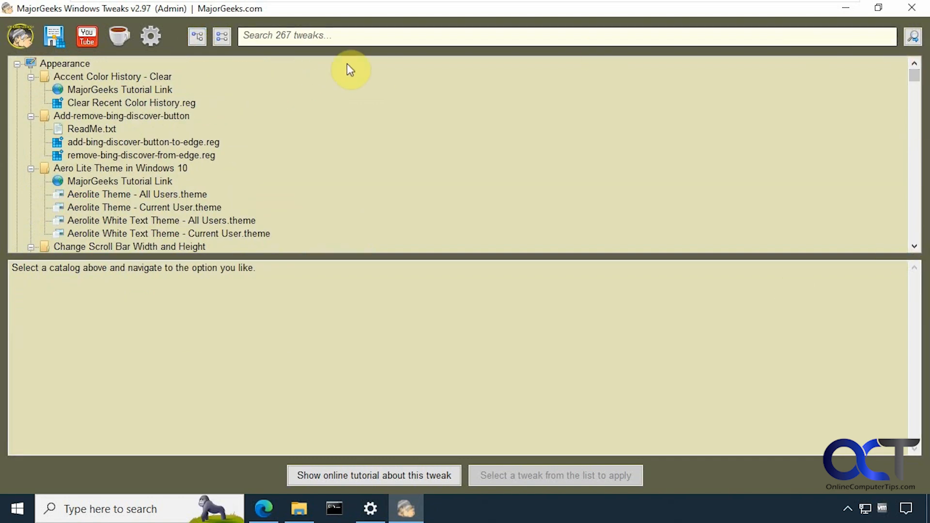
{"action": "mouse_move", "coordinate": [235, 69]}
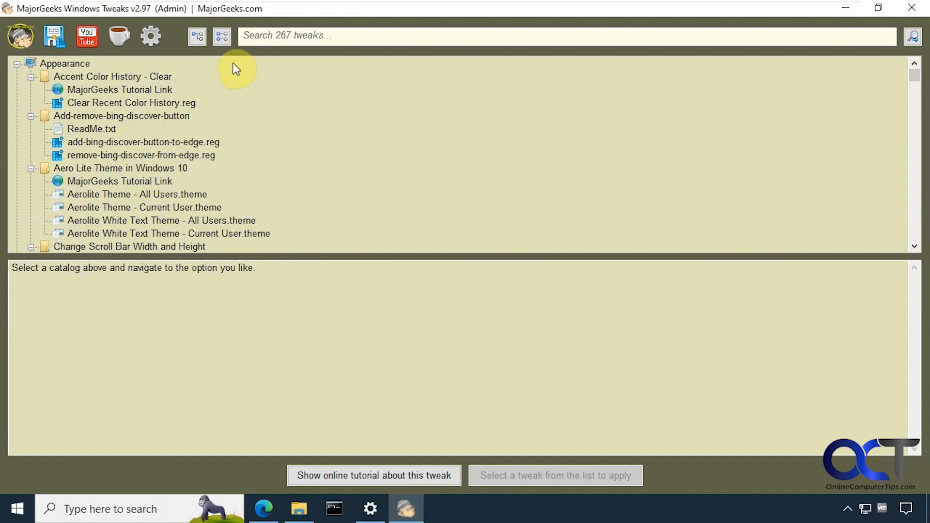
{"action": "left_click", "coordinate": [197, 36]}
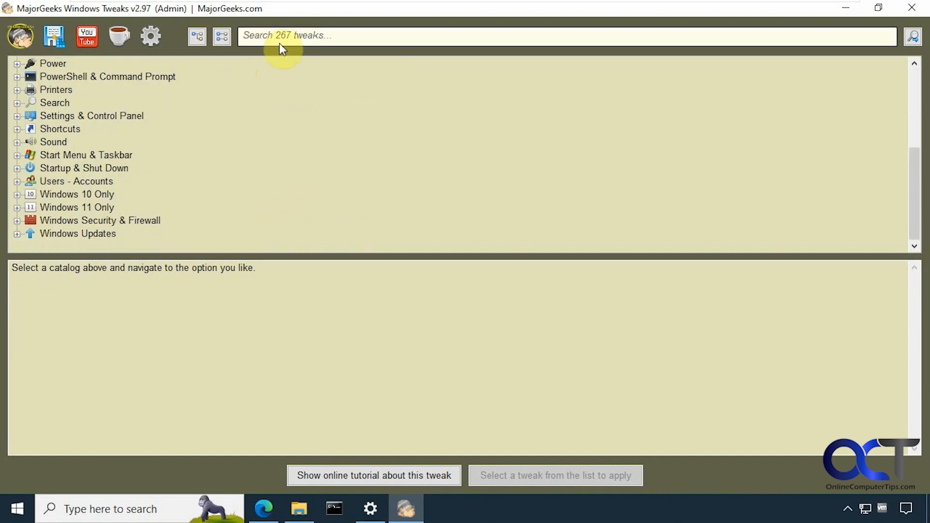
{"action": "mouse_move", "coordinate": [270, 36]}
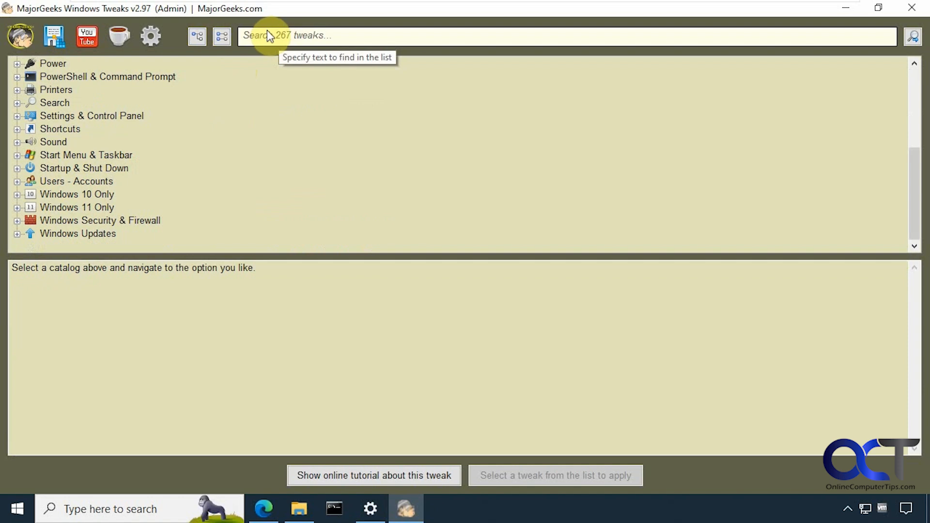
{"action": "left_click", "coordinate": [17, 64]}
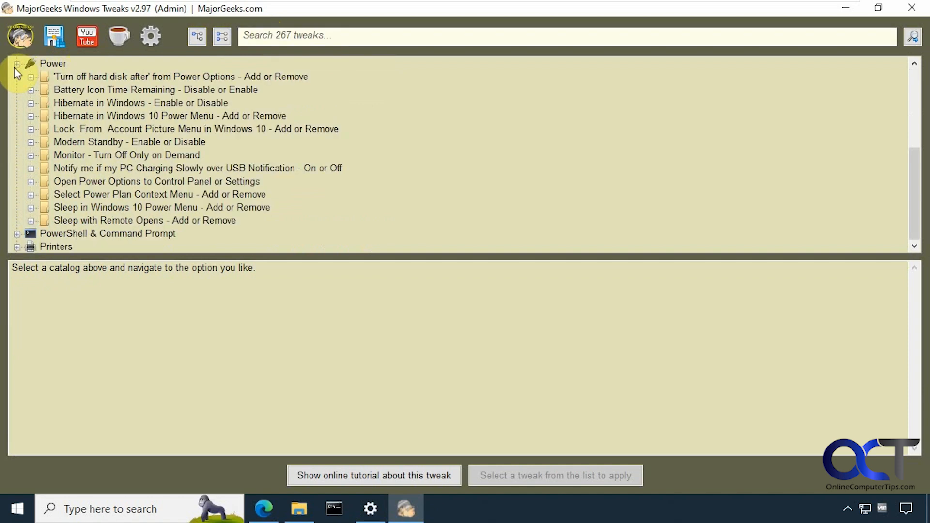
- Preview DisableBatteryIconTimeRemaining.reg under Battery Icon Time Remaining, then collapse that tweak folder
{"action": "left_click", "coordinate": [31, 89]}
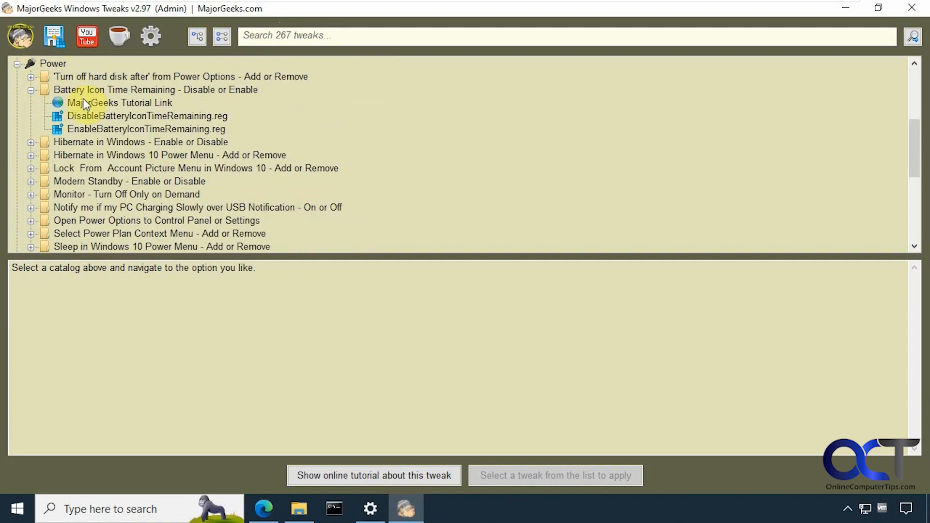
{"action": "left_click", "coordinate": [148, 115]}
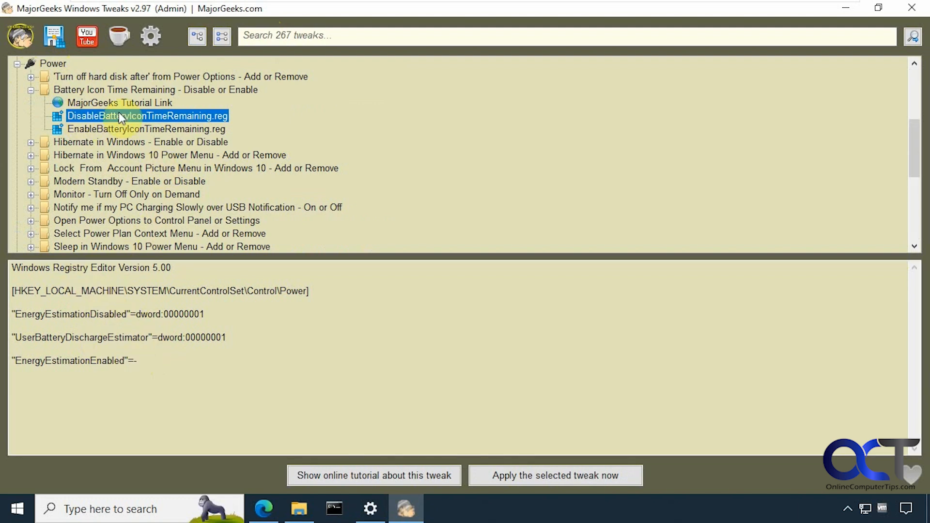
{"action": "left_click", "coordinate": [30, 90]}
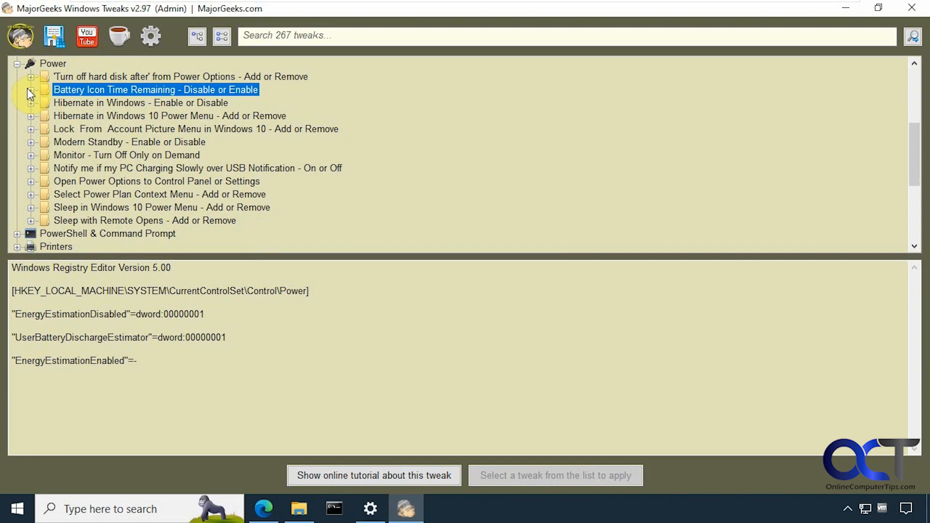
{"action": "mouse_move", "coordinate": [373, 475]}
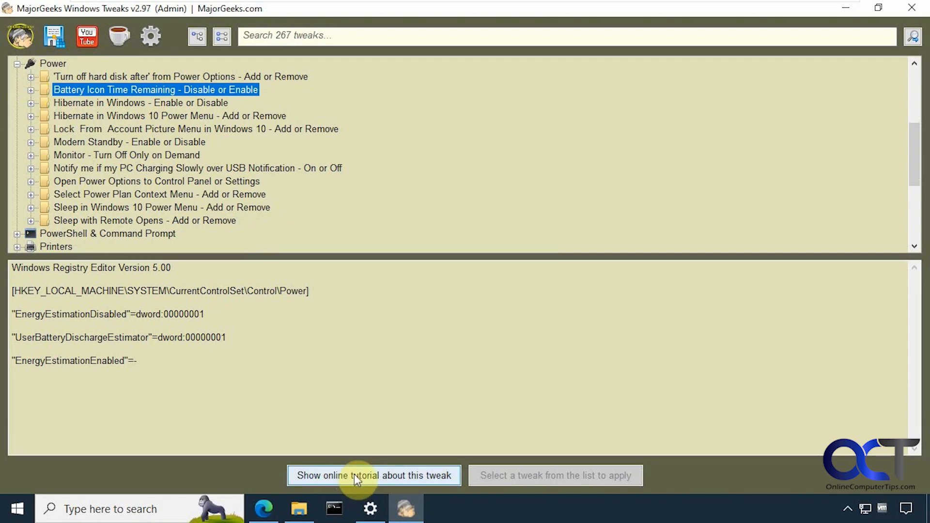
{"action": "mouse_move", "coordinate": [385, 373]}
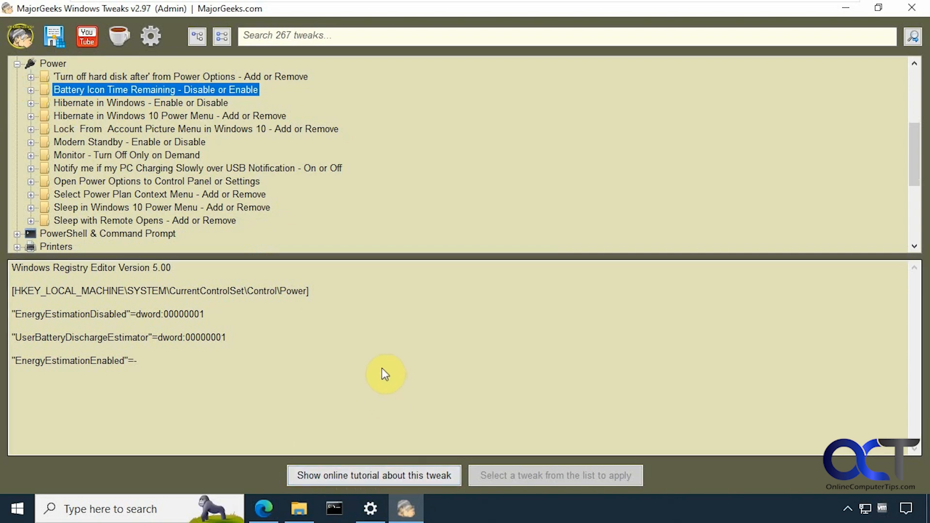
{"action": "mouse_move", "coordinate": [366, 354]}
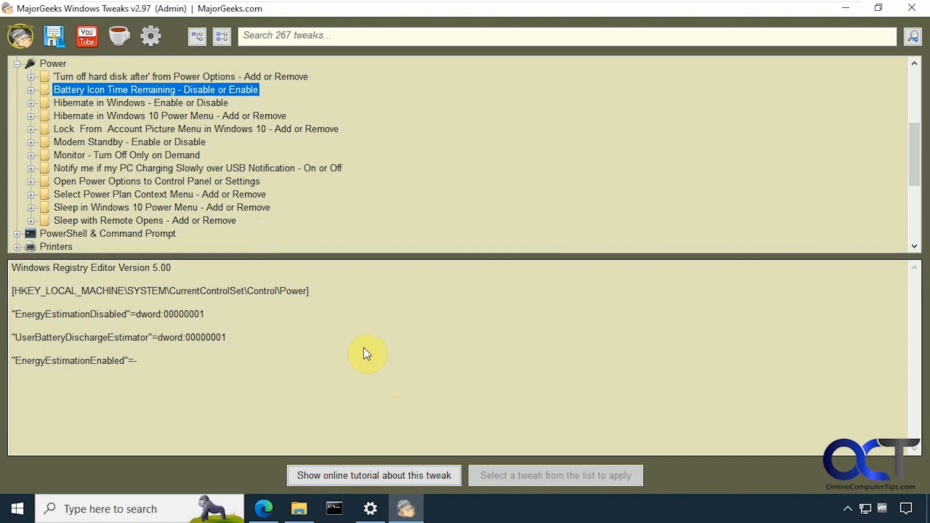
{"action": "mouse_move", "coordinate": [259, 284]}
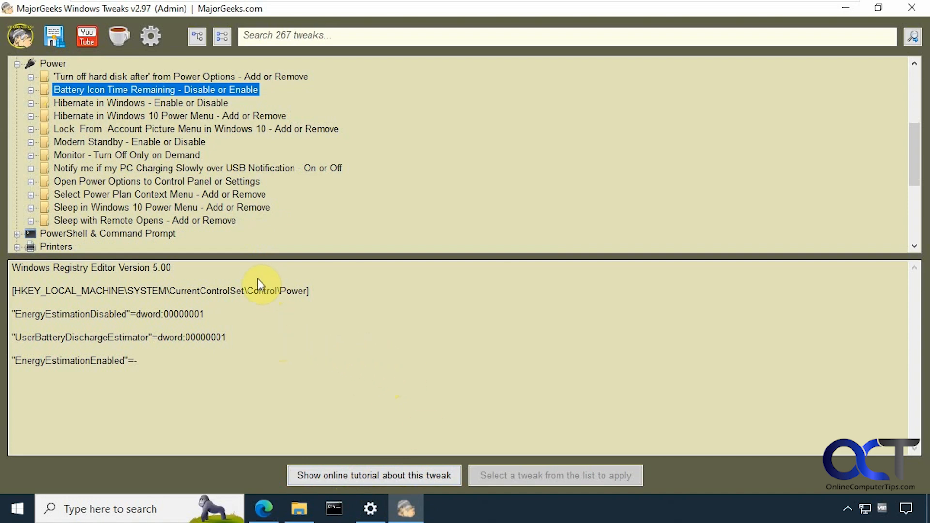
{"action": "mouse_move", "coordinate": [441, 183]}
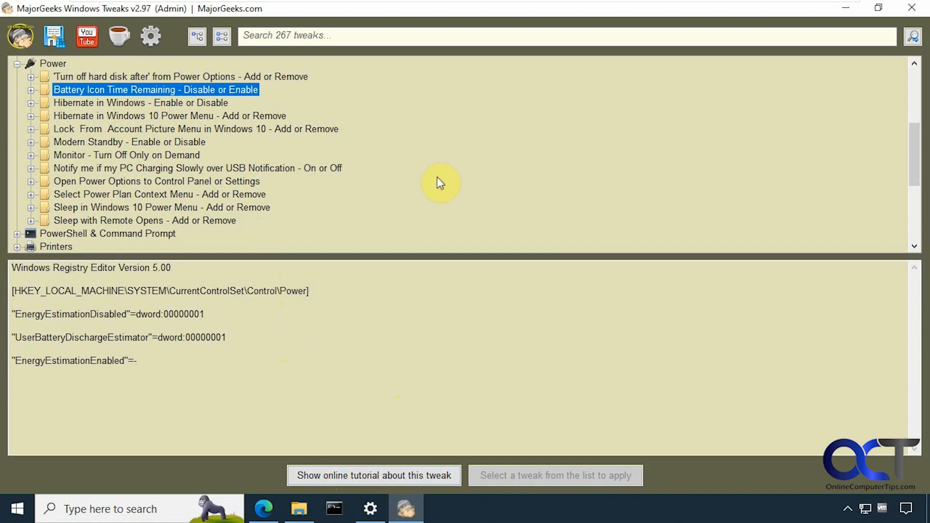
{"action": "mouse_move", "coordinate": [451, 231]}
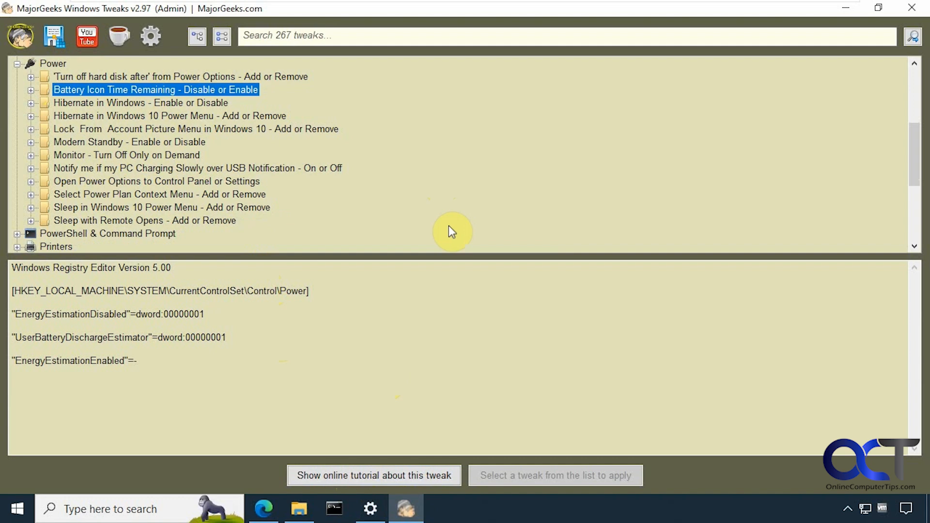